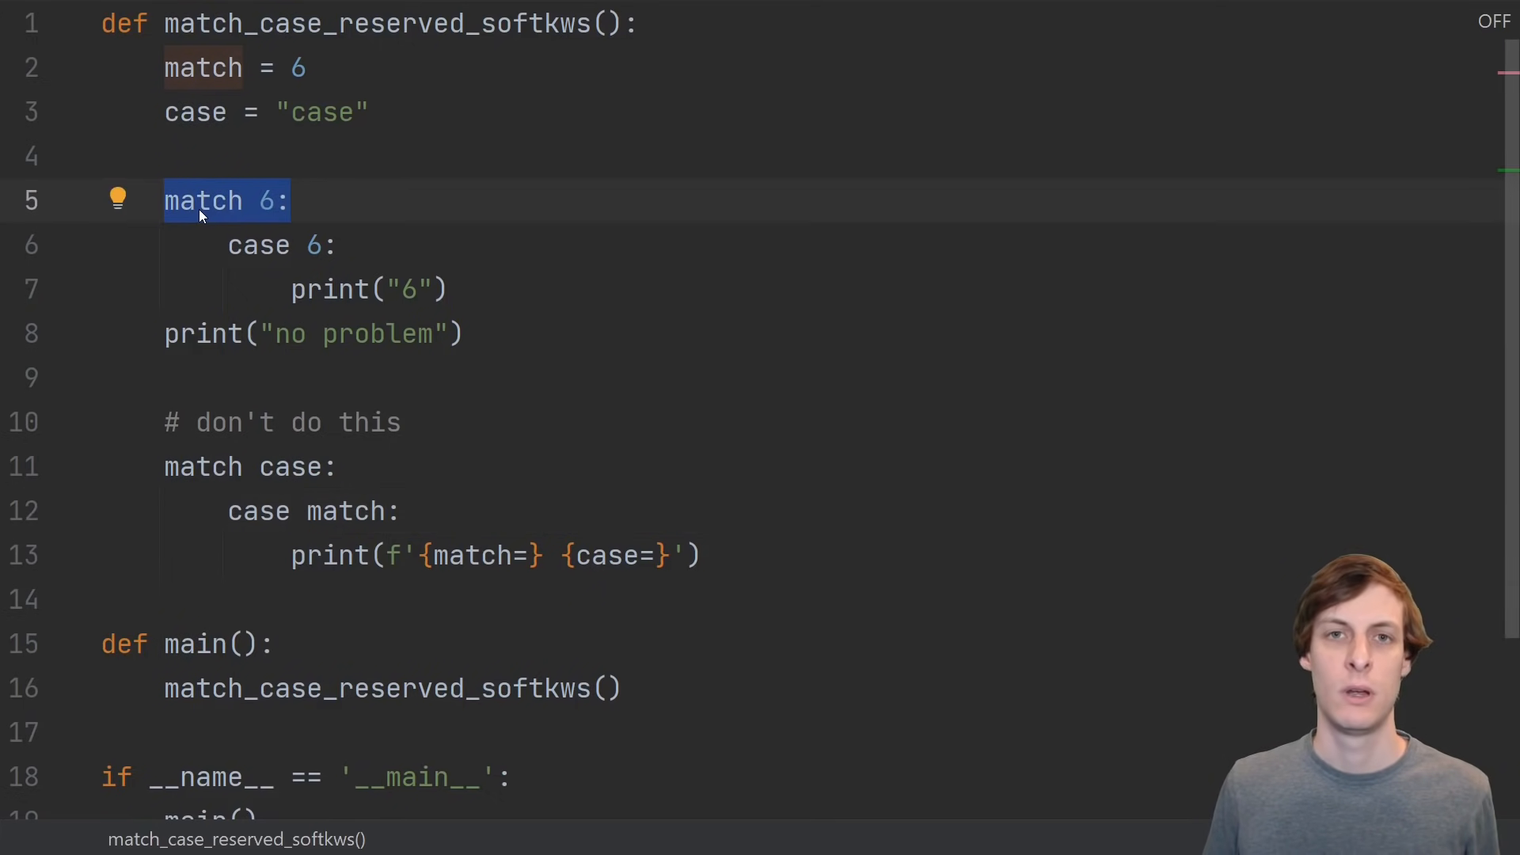
pyautogui.moveTo(274, 211)
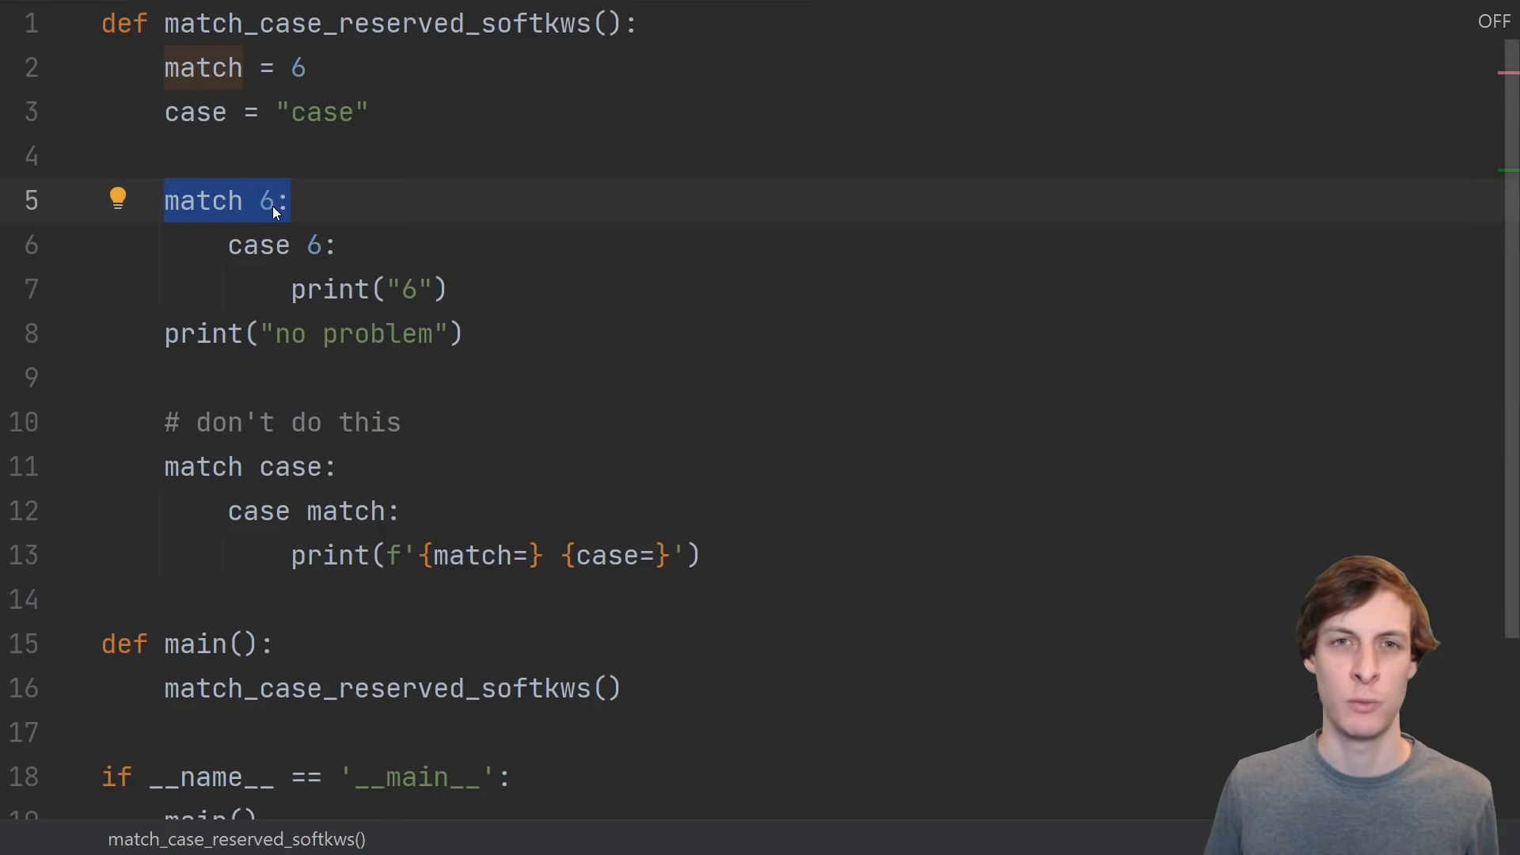
pyautogui.moveTo(217, 214)
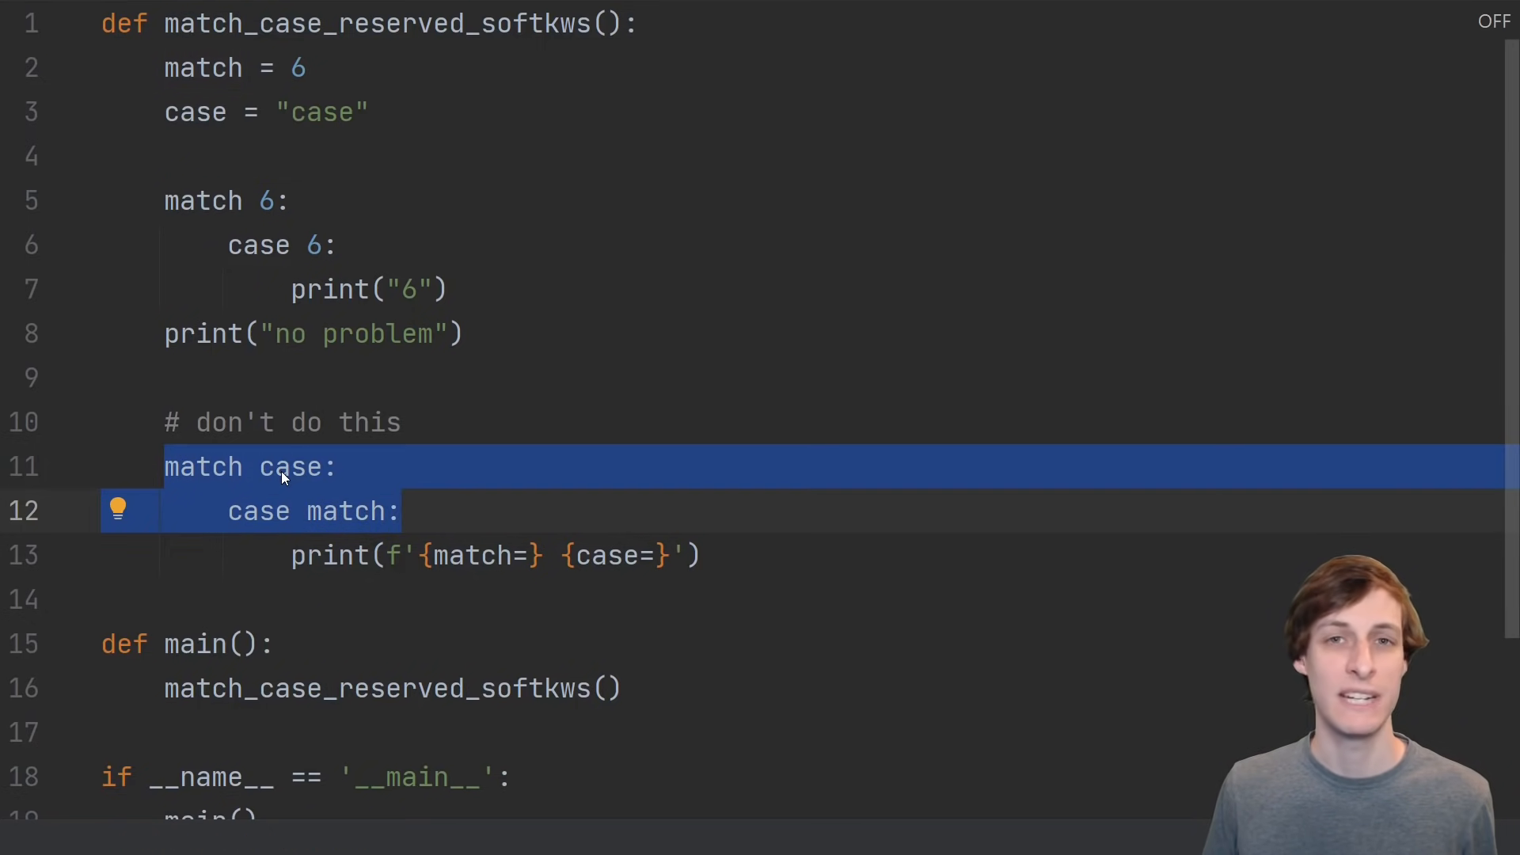
pyautogui.moveTo(333, 485)
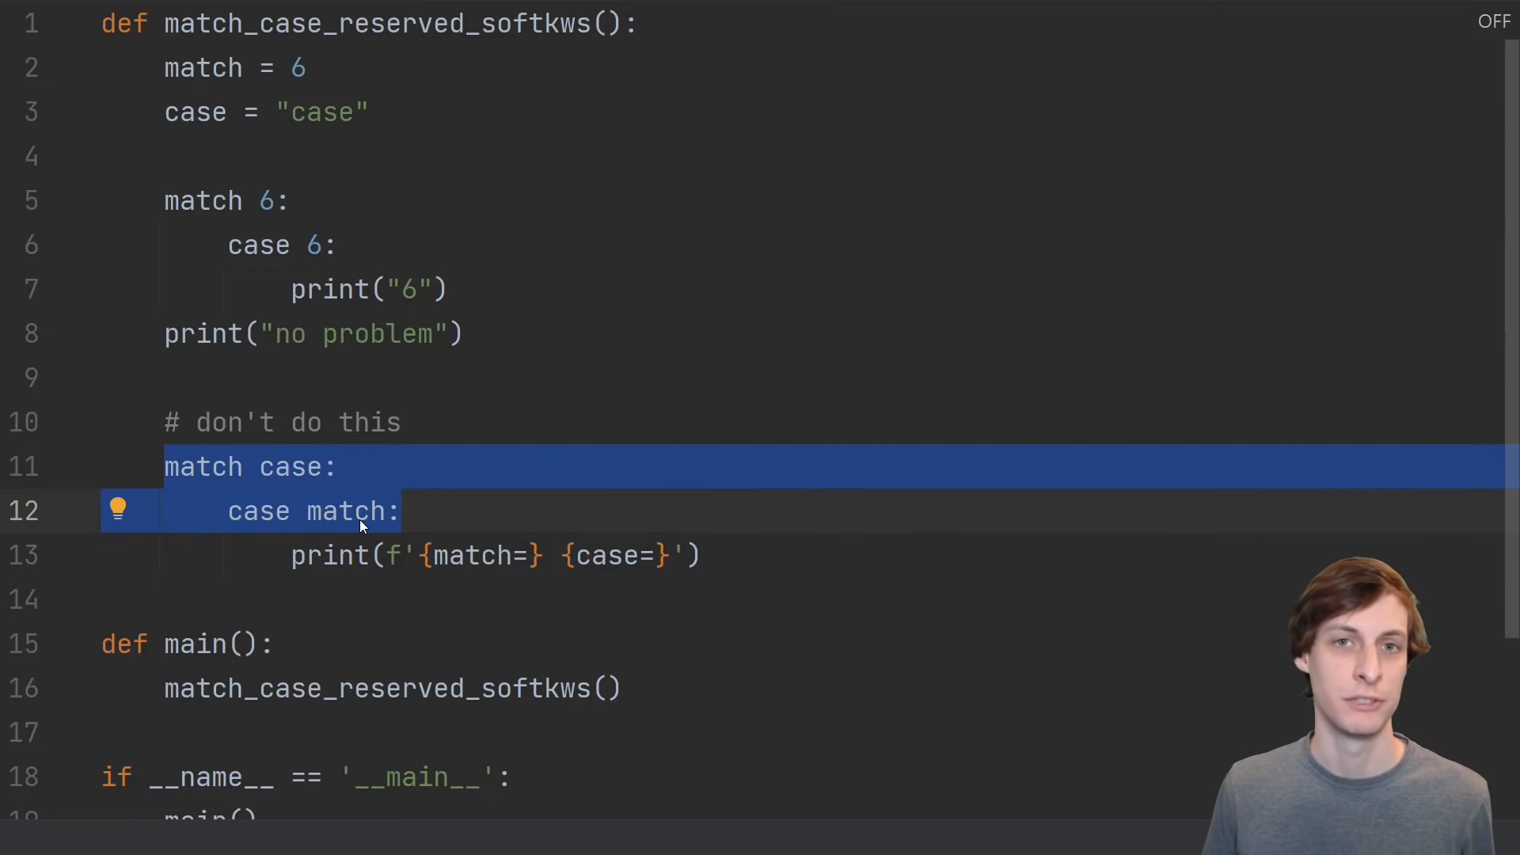
# Run match_qa to print the underscore_is_a_wildcard results: x bound, x=0, wildcard, underscore string
pyautogui.scroll(-3)
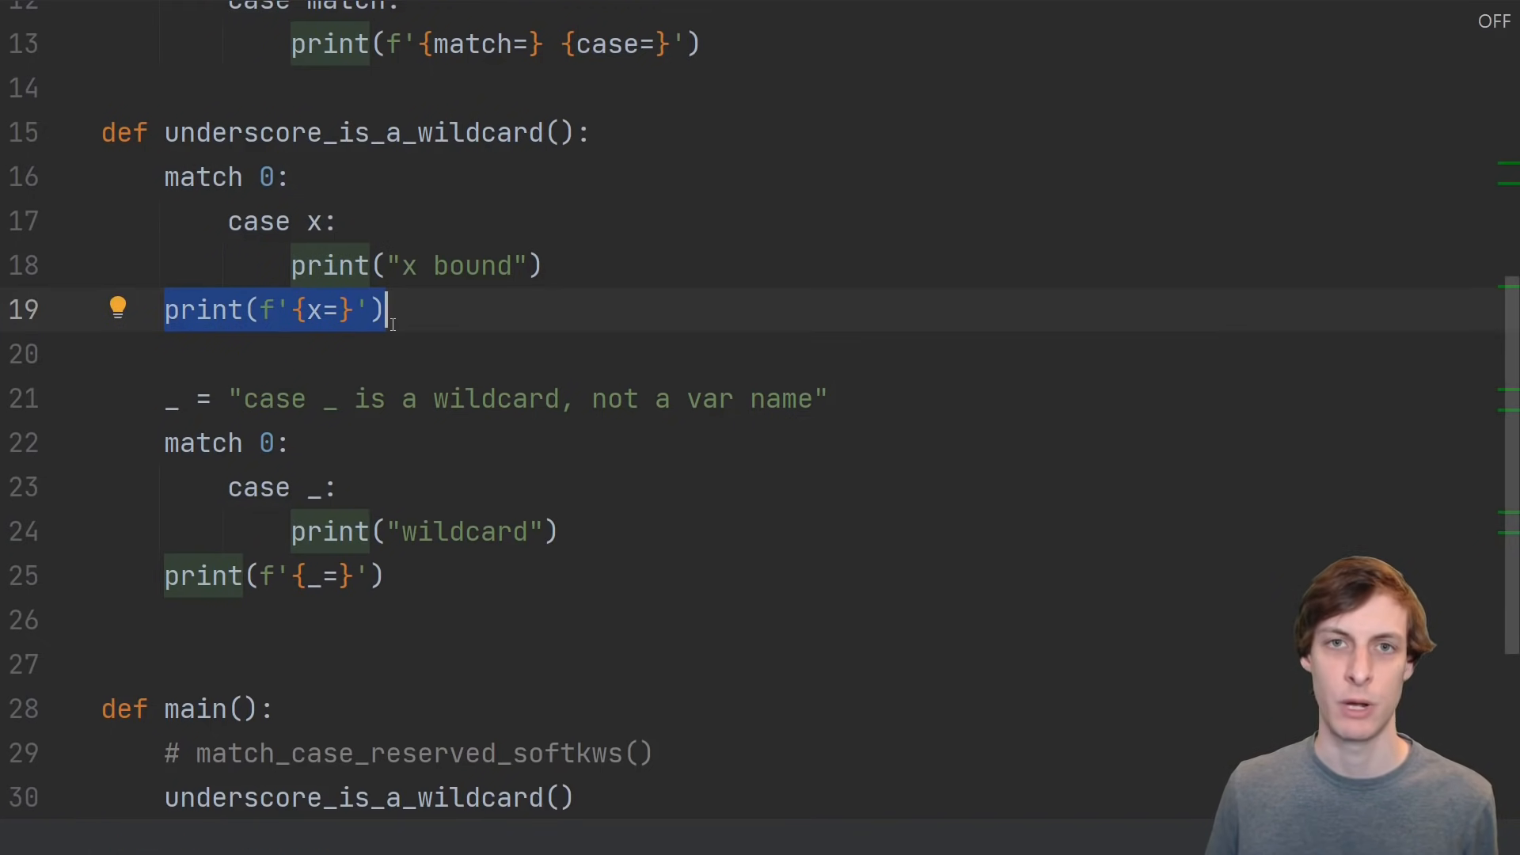
pyautogui.click(311, 486)
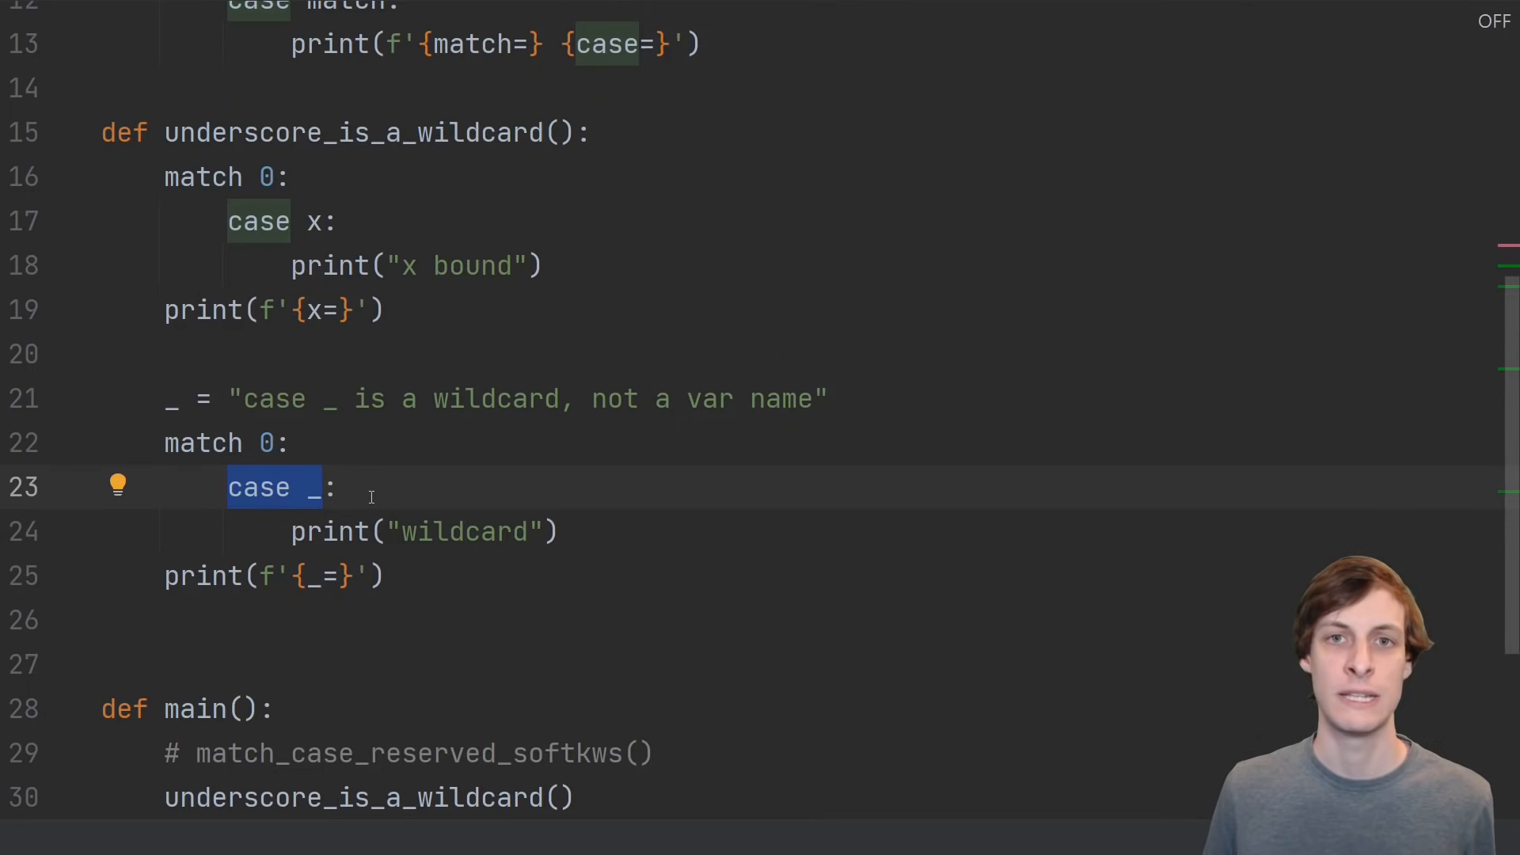
pyautogui.moveTo(312, 504)
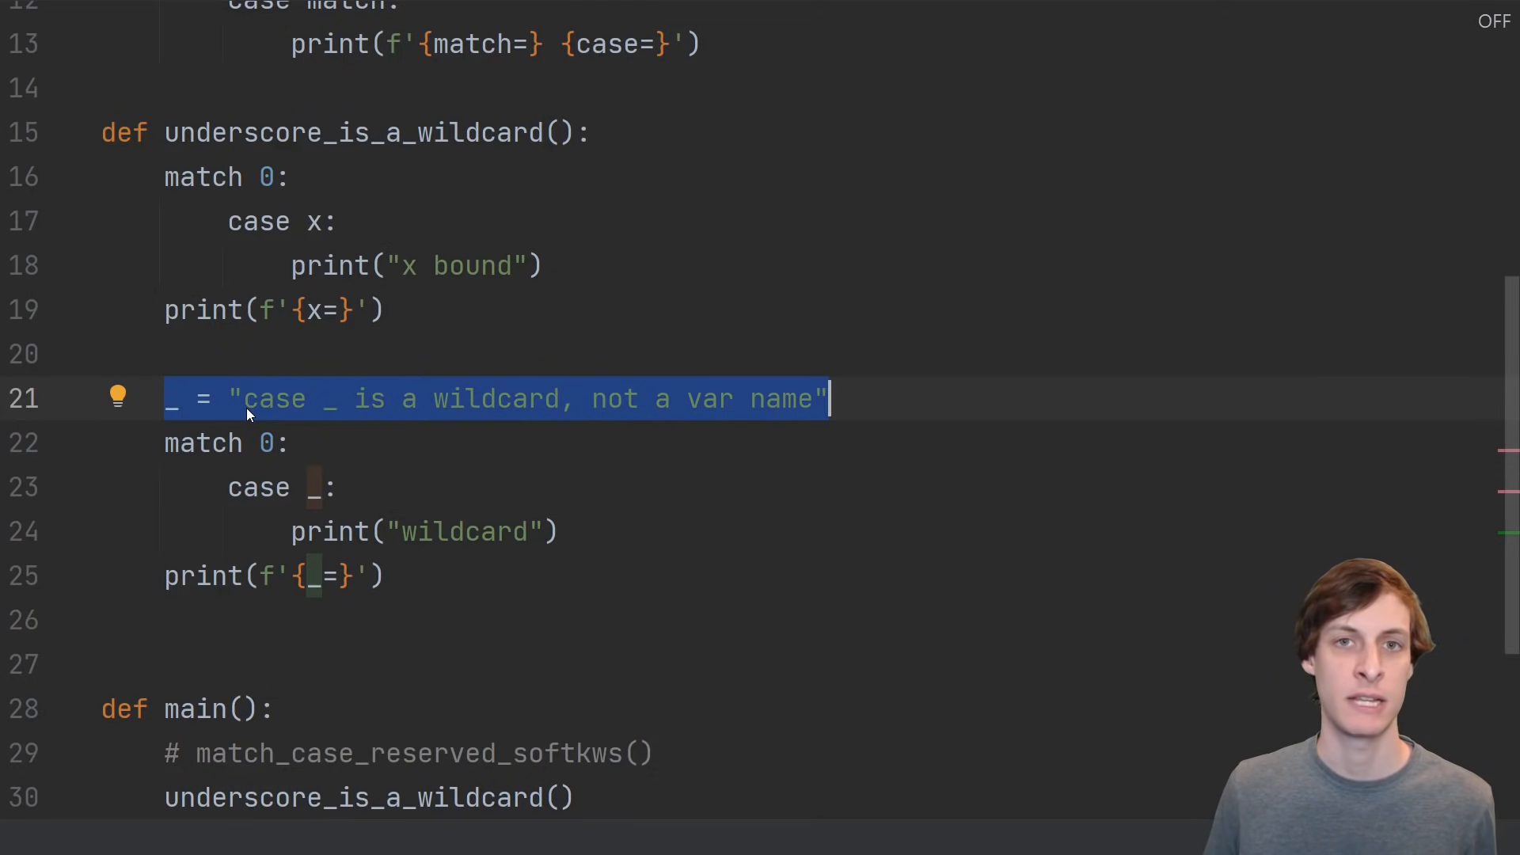
pyautogui.moveTo(378, 418)
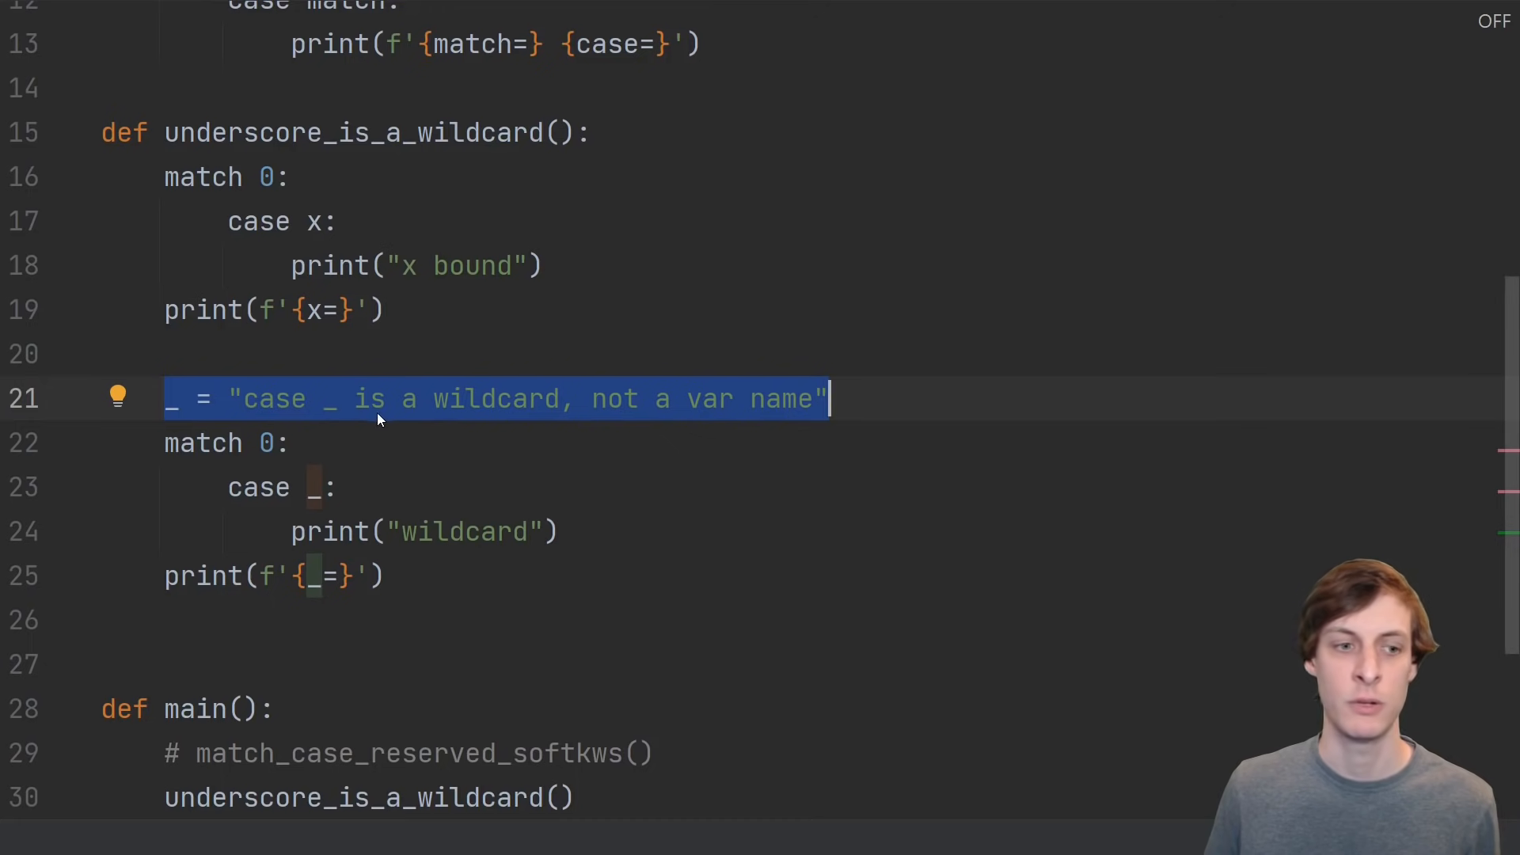
pyautogui.moveTo(189, 576)
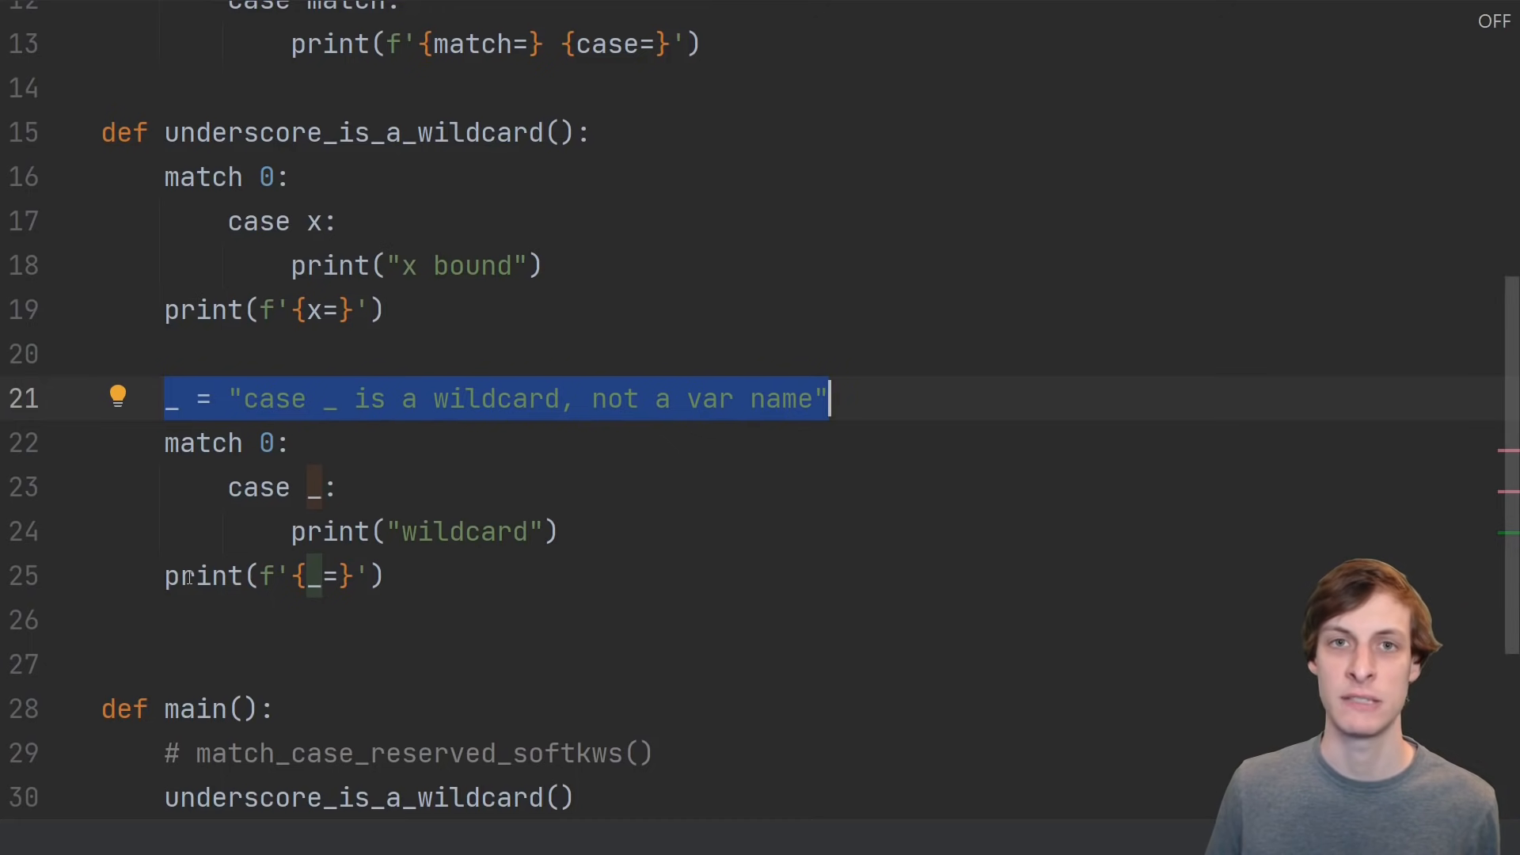
pyautogui.click(24, 581)
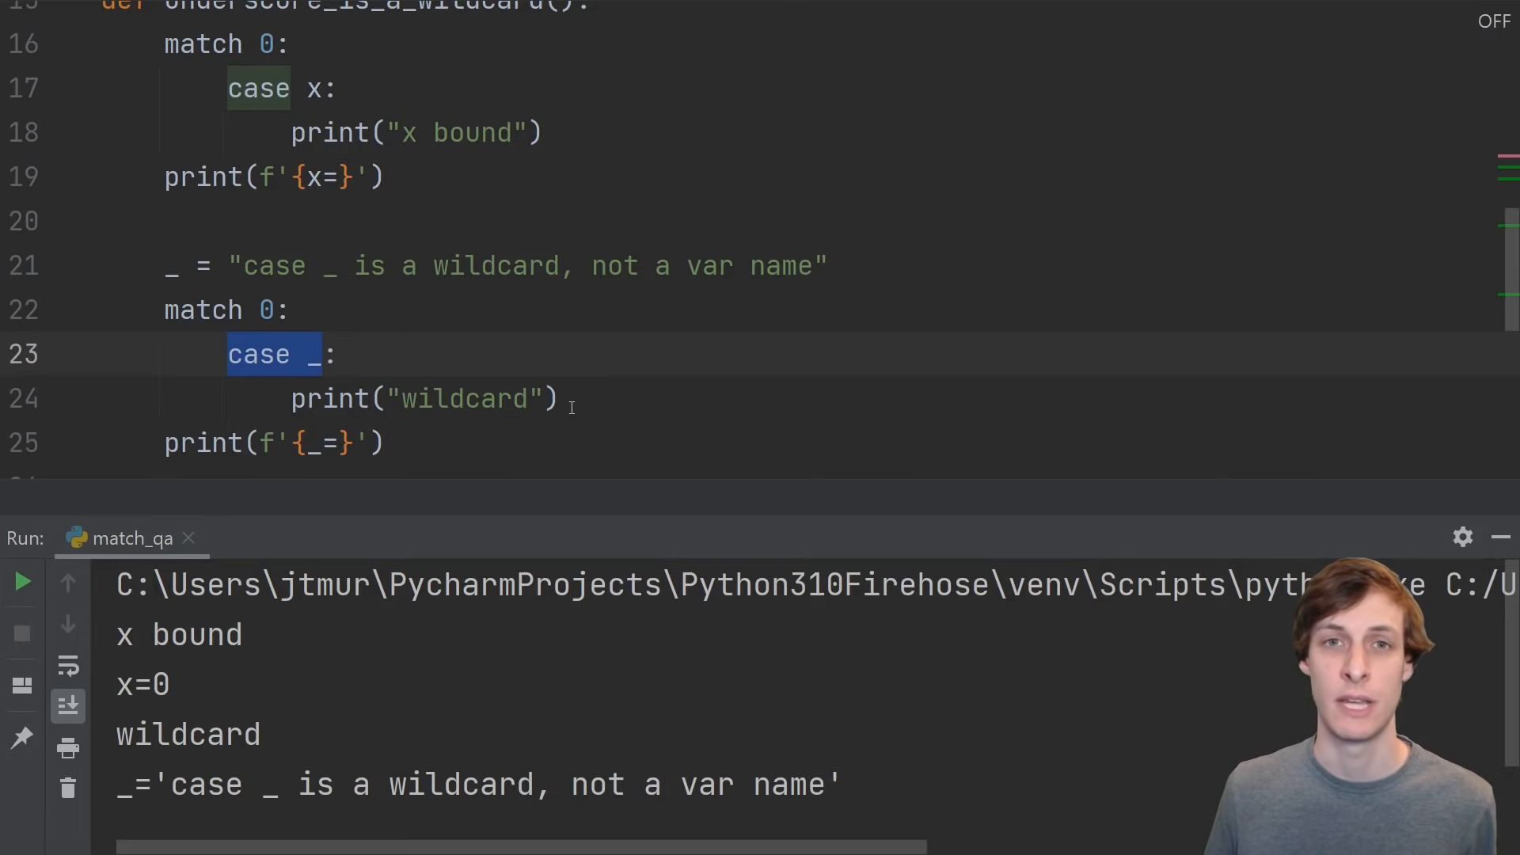
# Hide the Run tool window and bring the name_binding_scope function into view
pyautogui.scroll(-3)
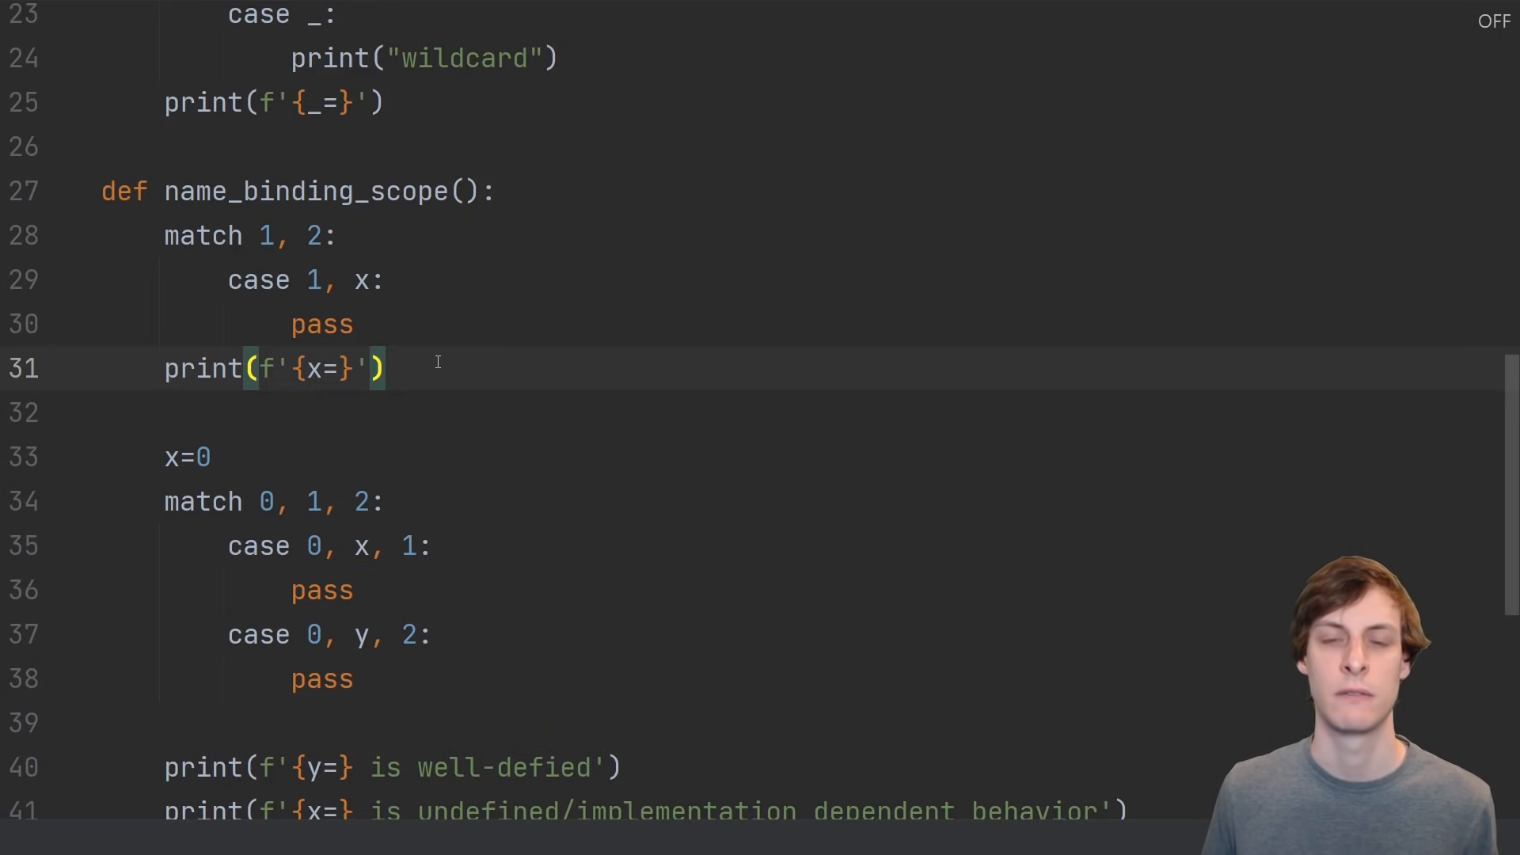
pyautogui.doubleClick(360, 280)
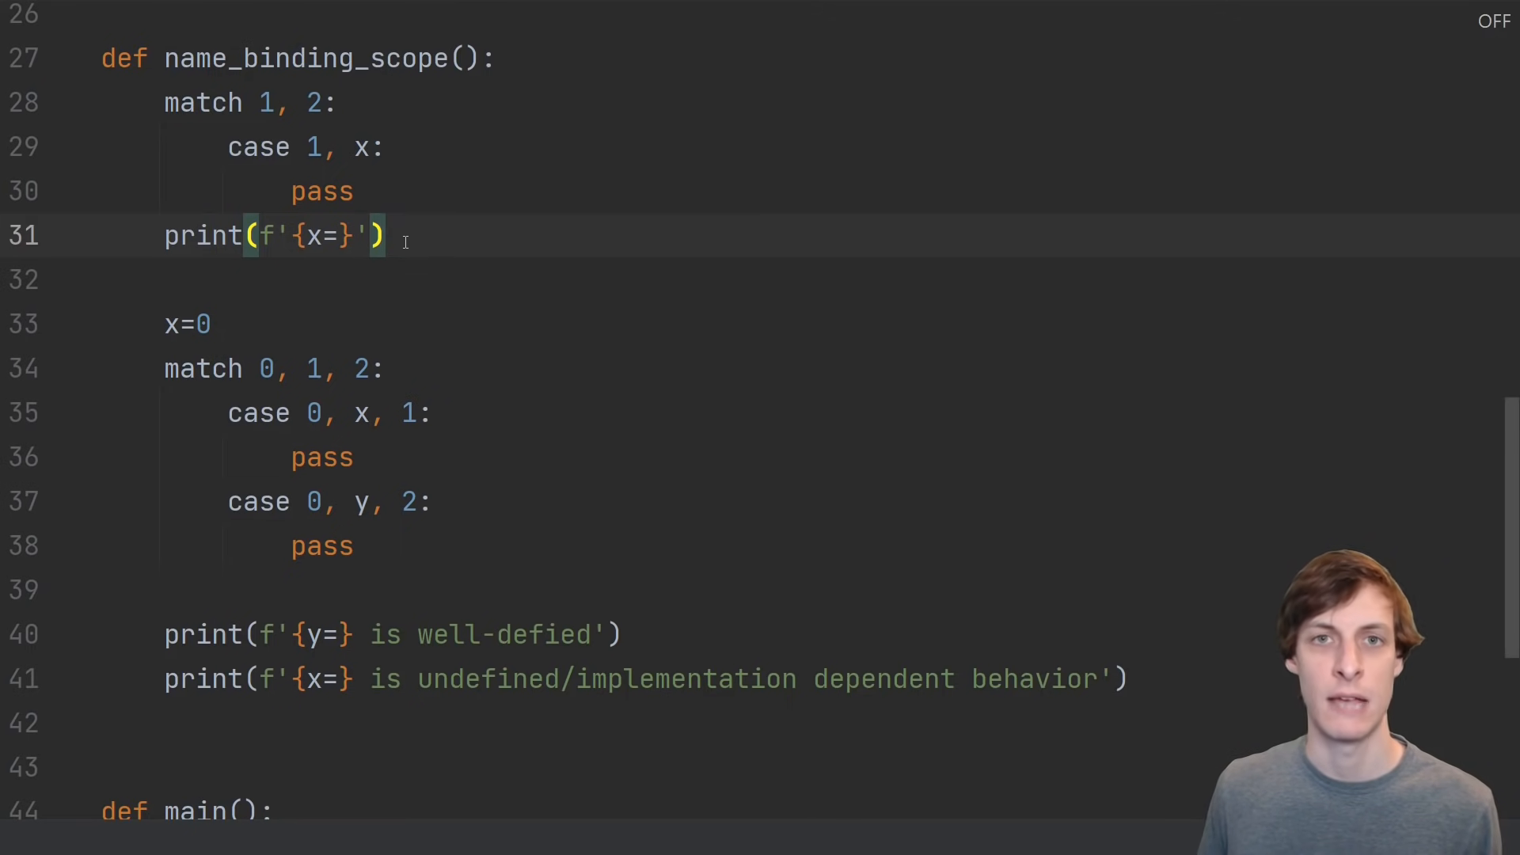
pyautogui.scroll(-3)
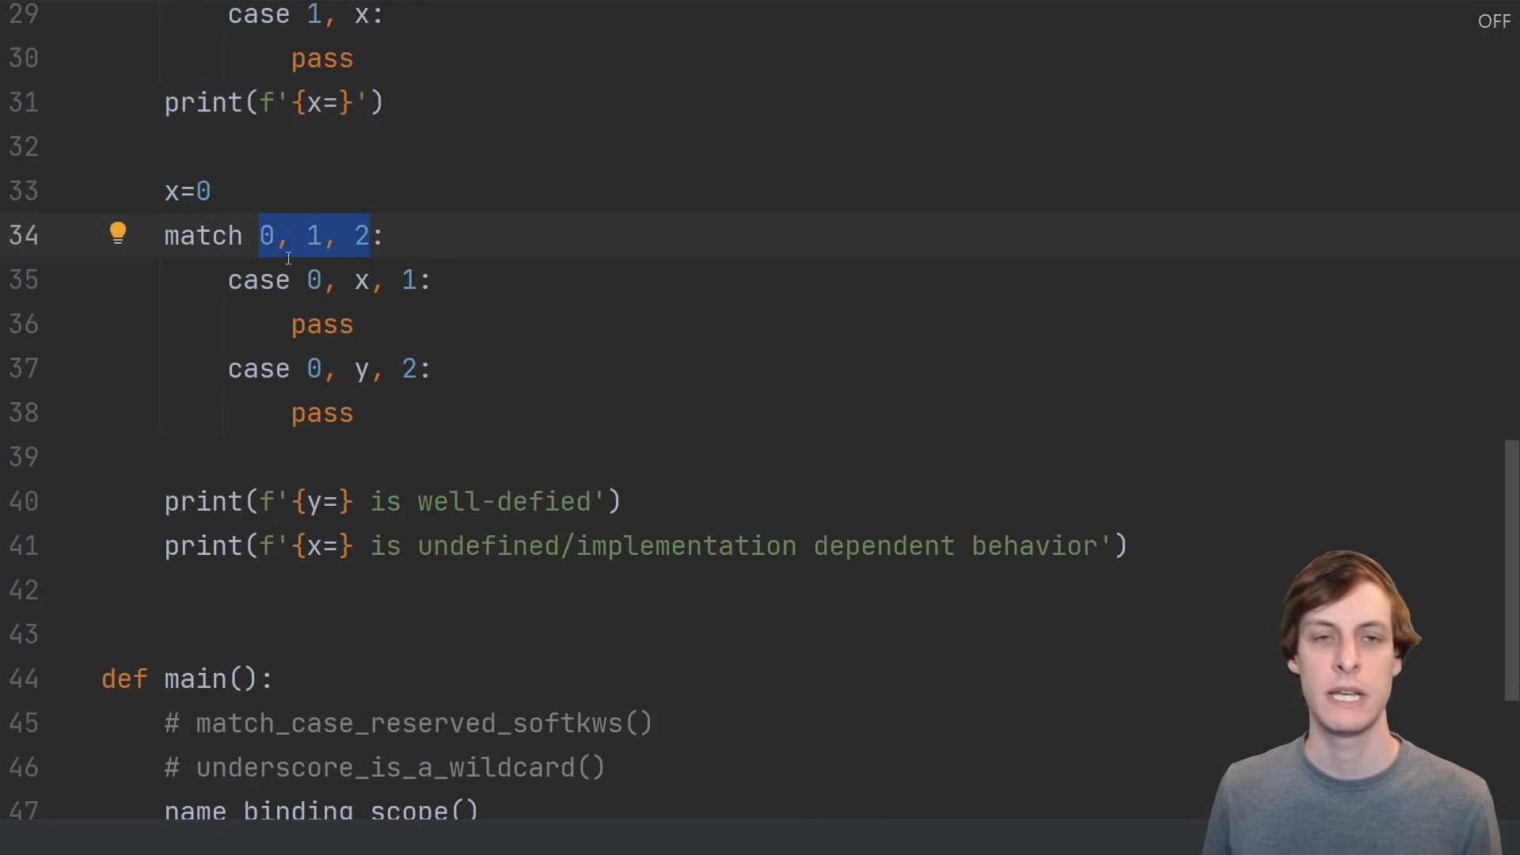
pyautogui.moveTo(306, 303)
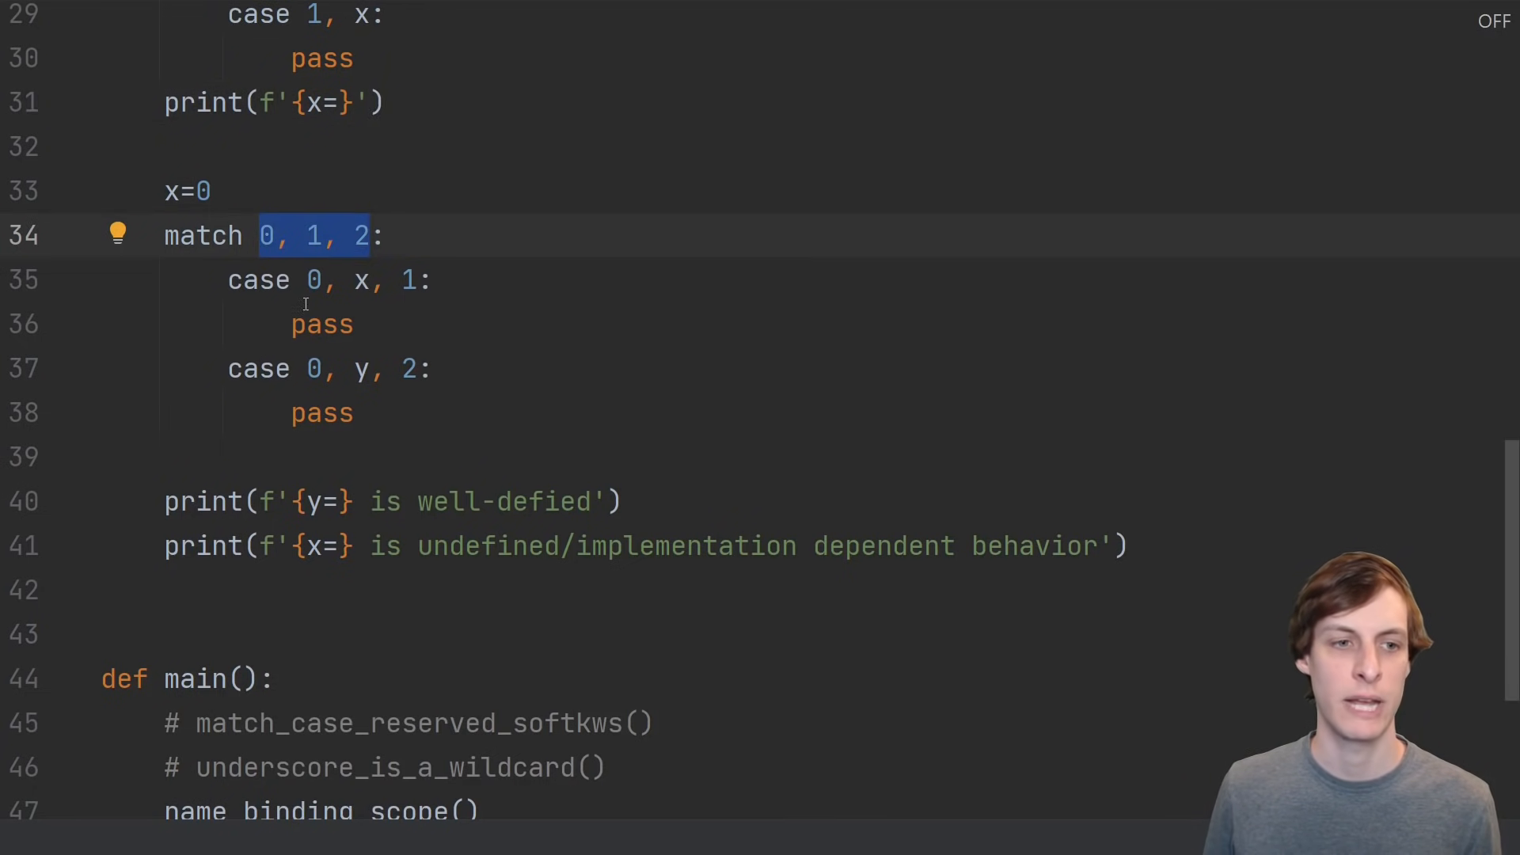
pyautogui.click(305, 280)
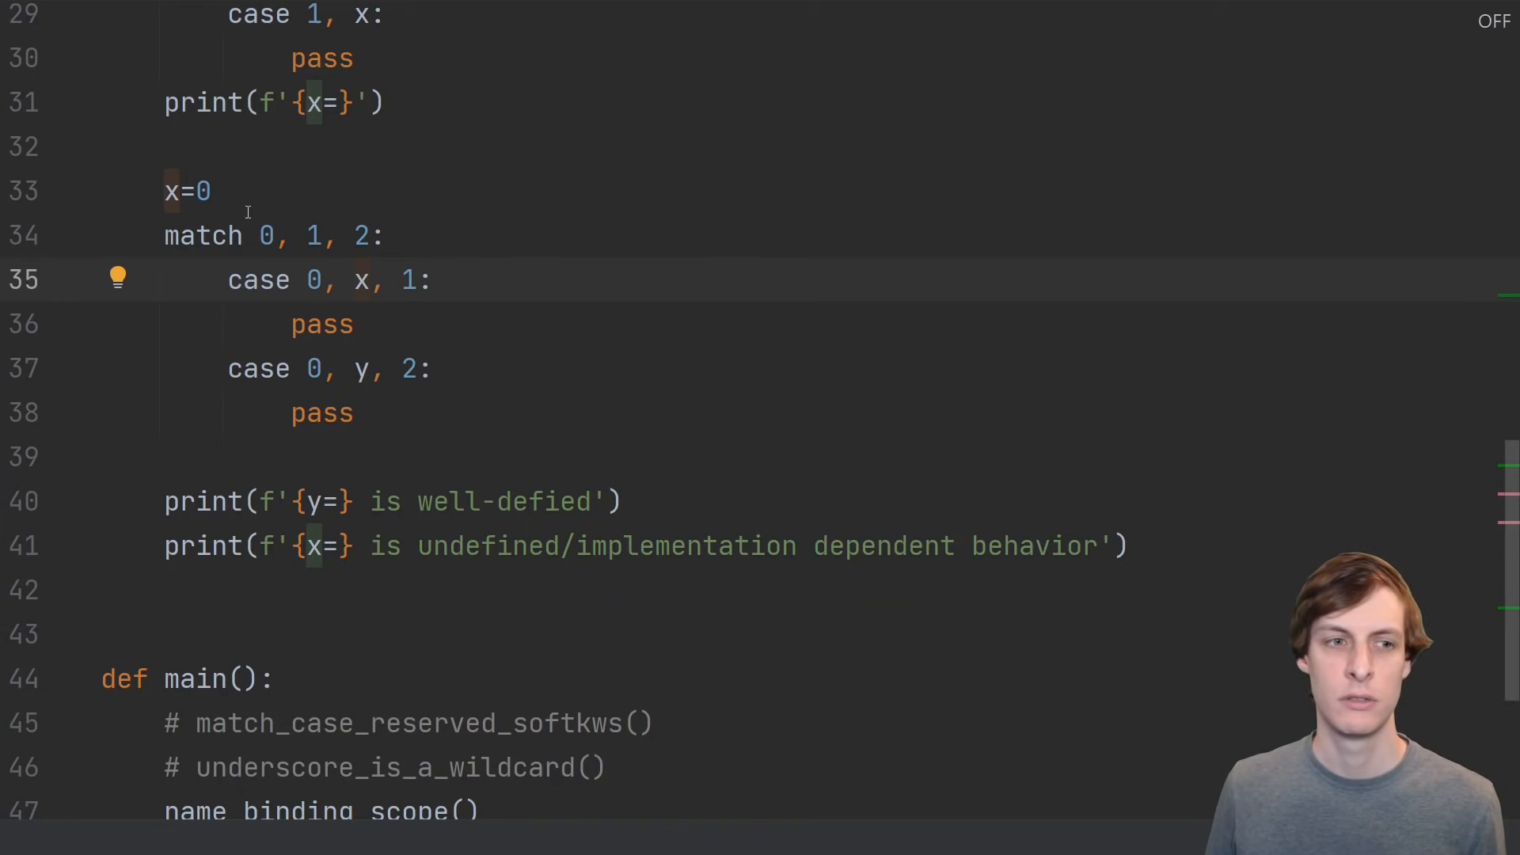
pyautogui.click(208, 190)
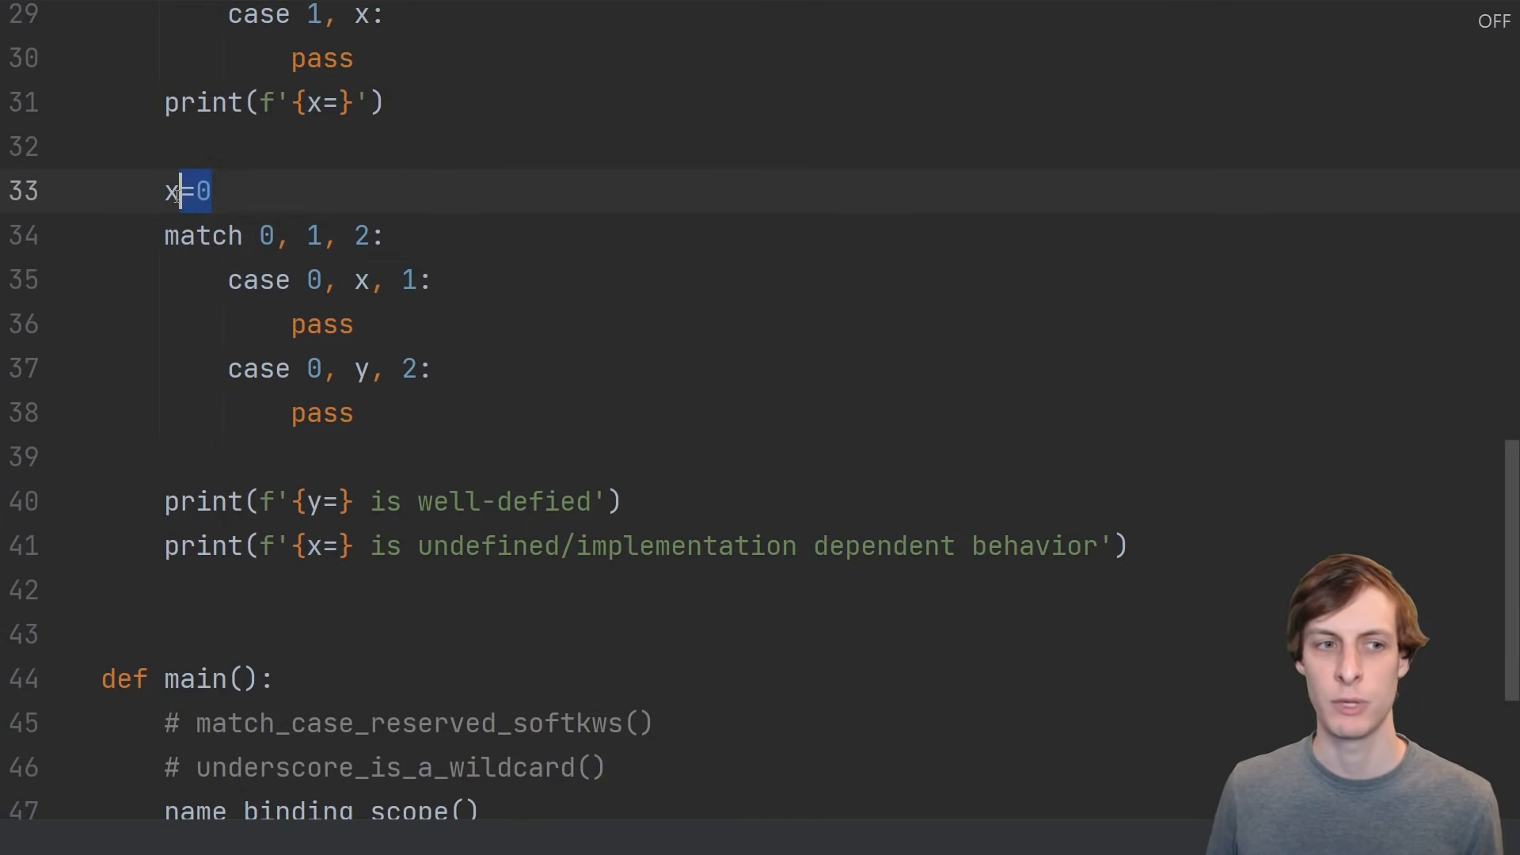
pyautogui.click(309, 280)
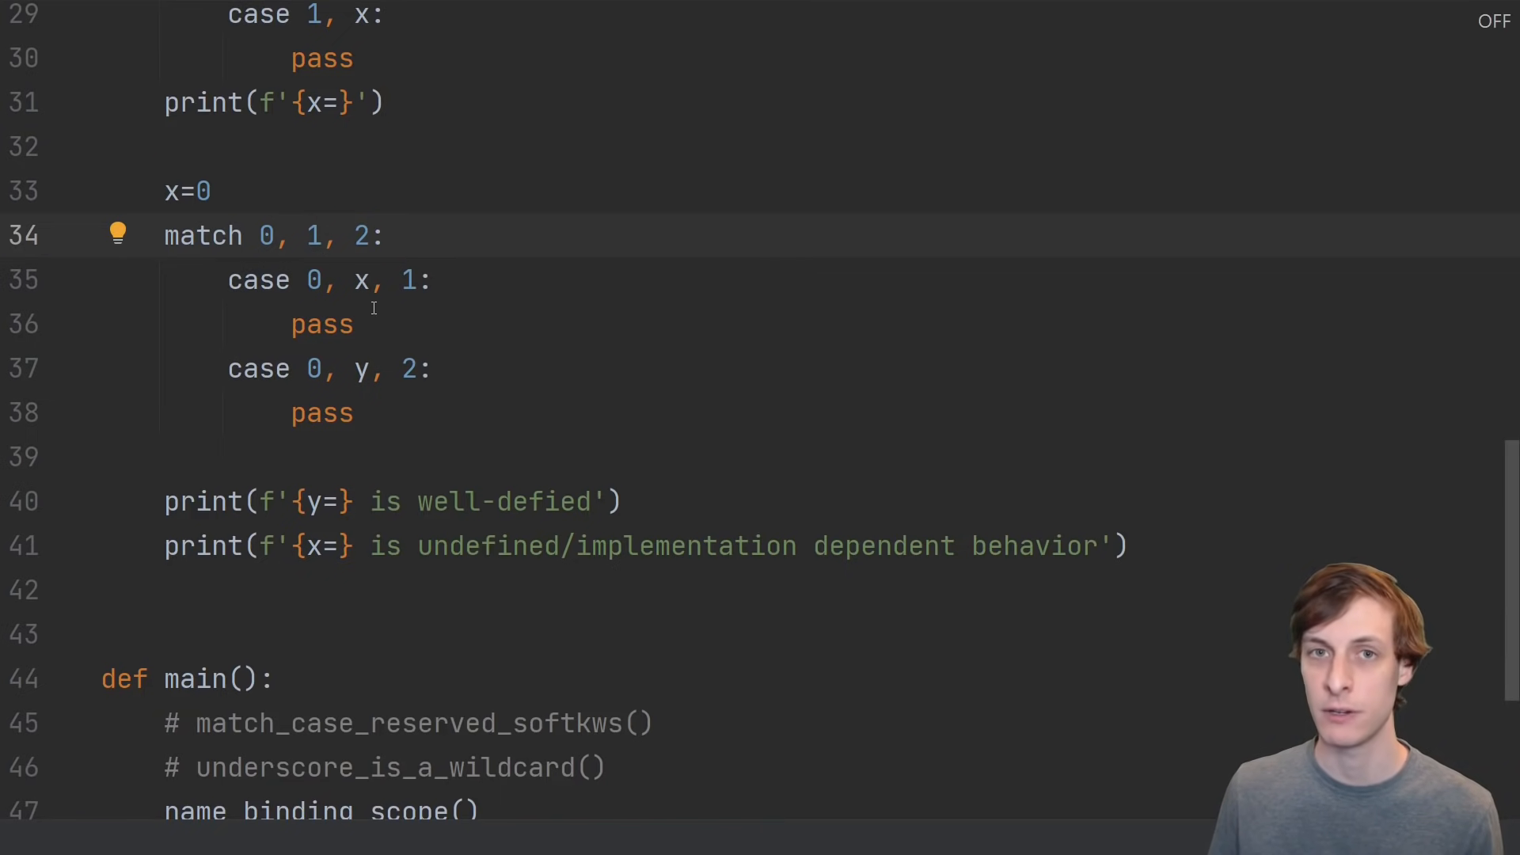
pyautogui.click(321, 236)
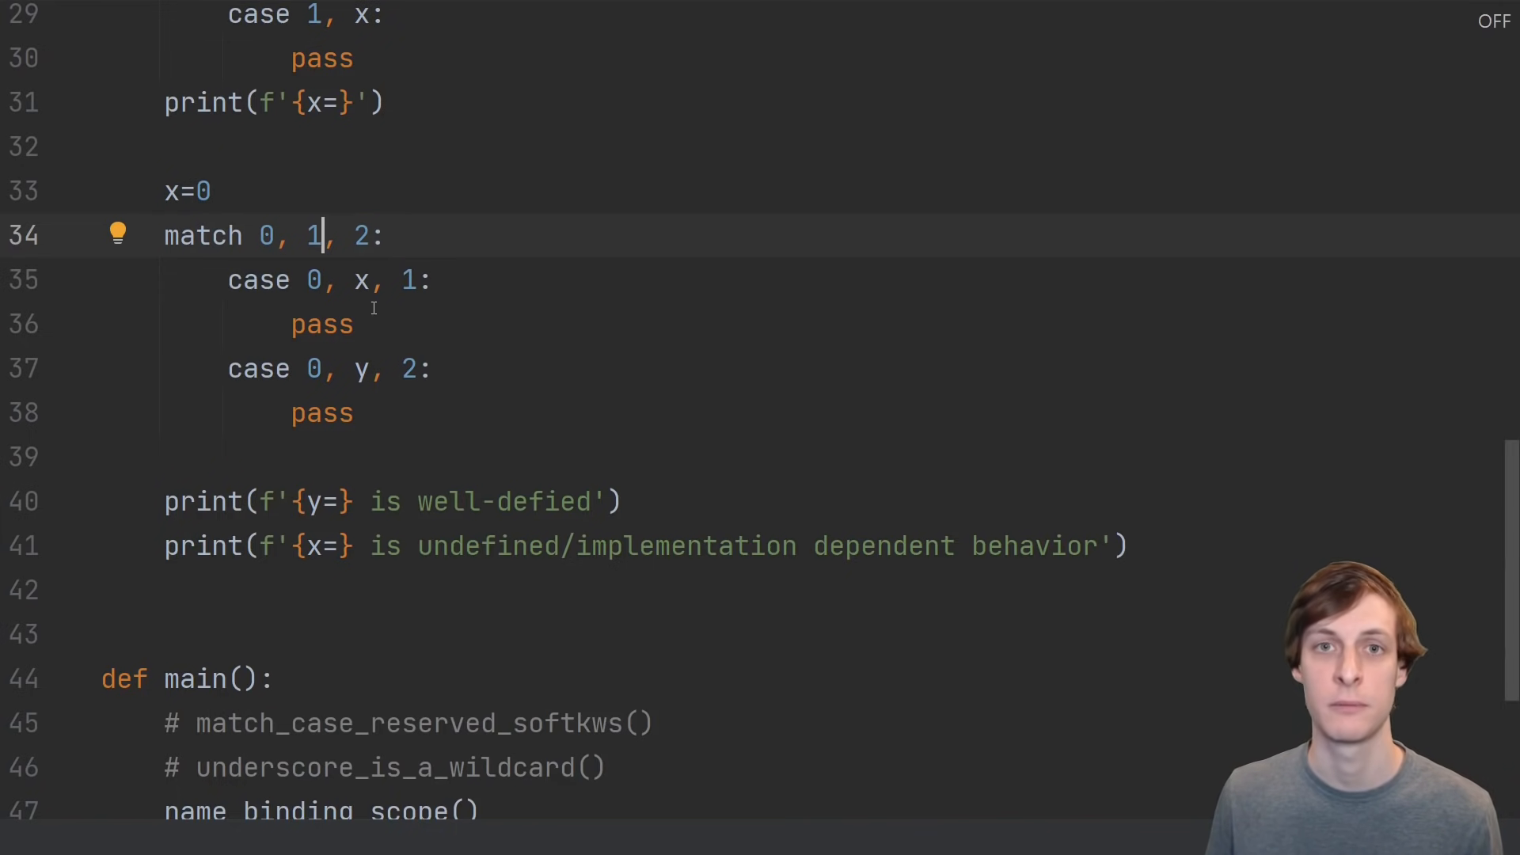
pyautogui.moveTo(356, 279)
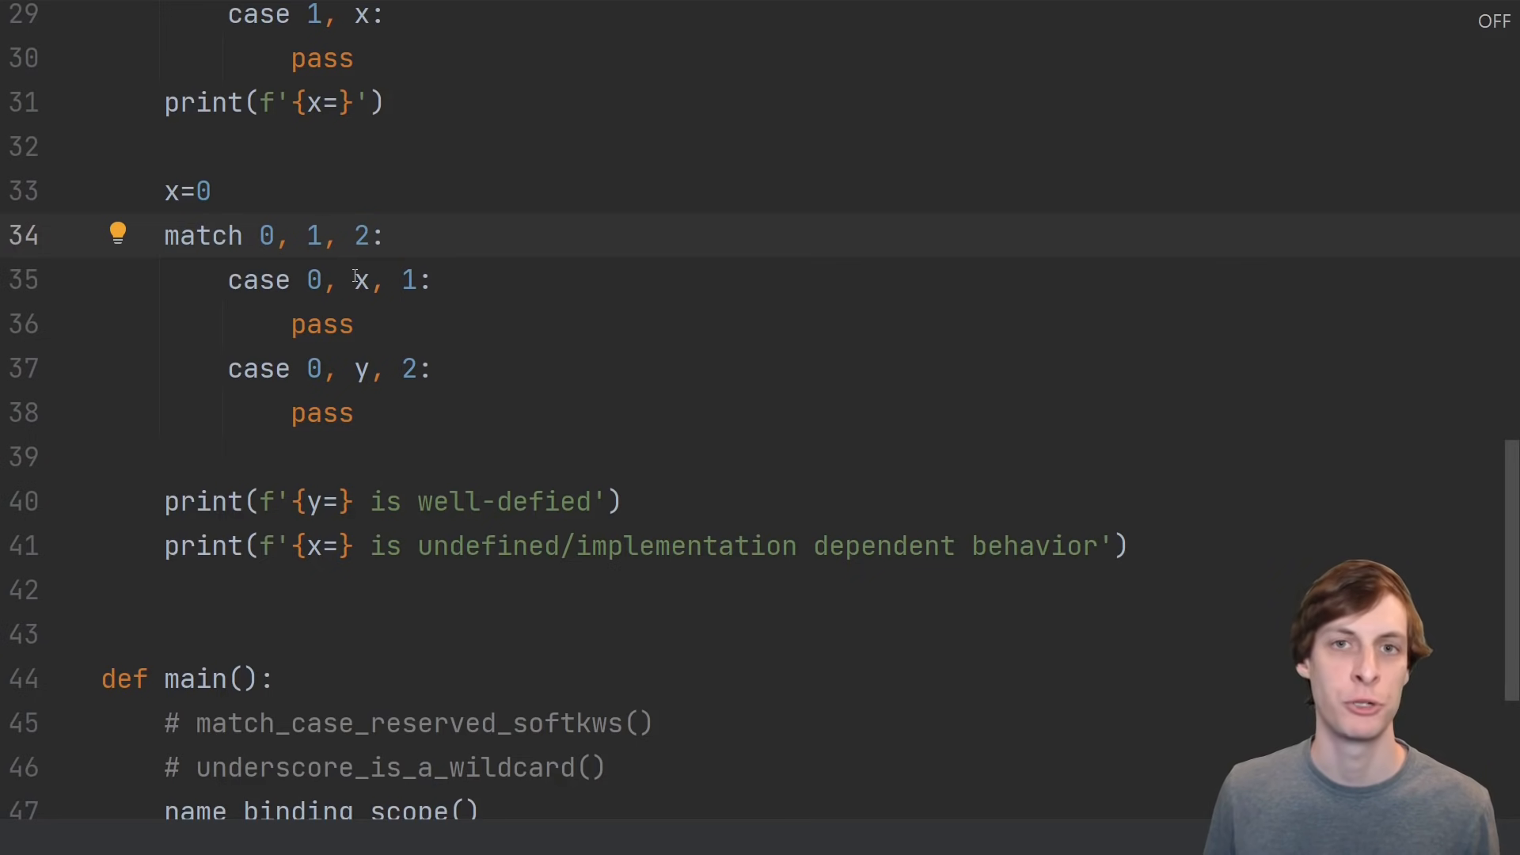
pyautogui.click(360, 280)
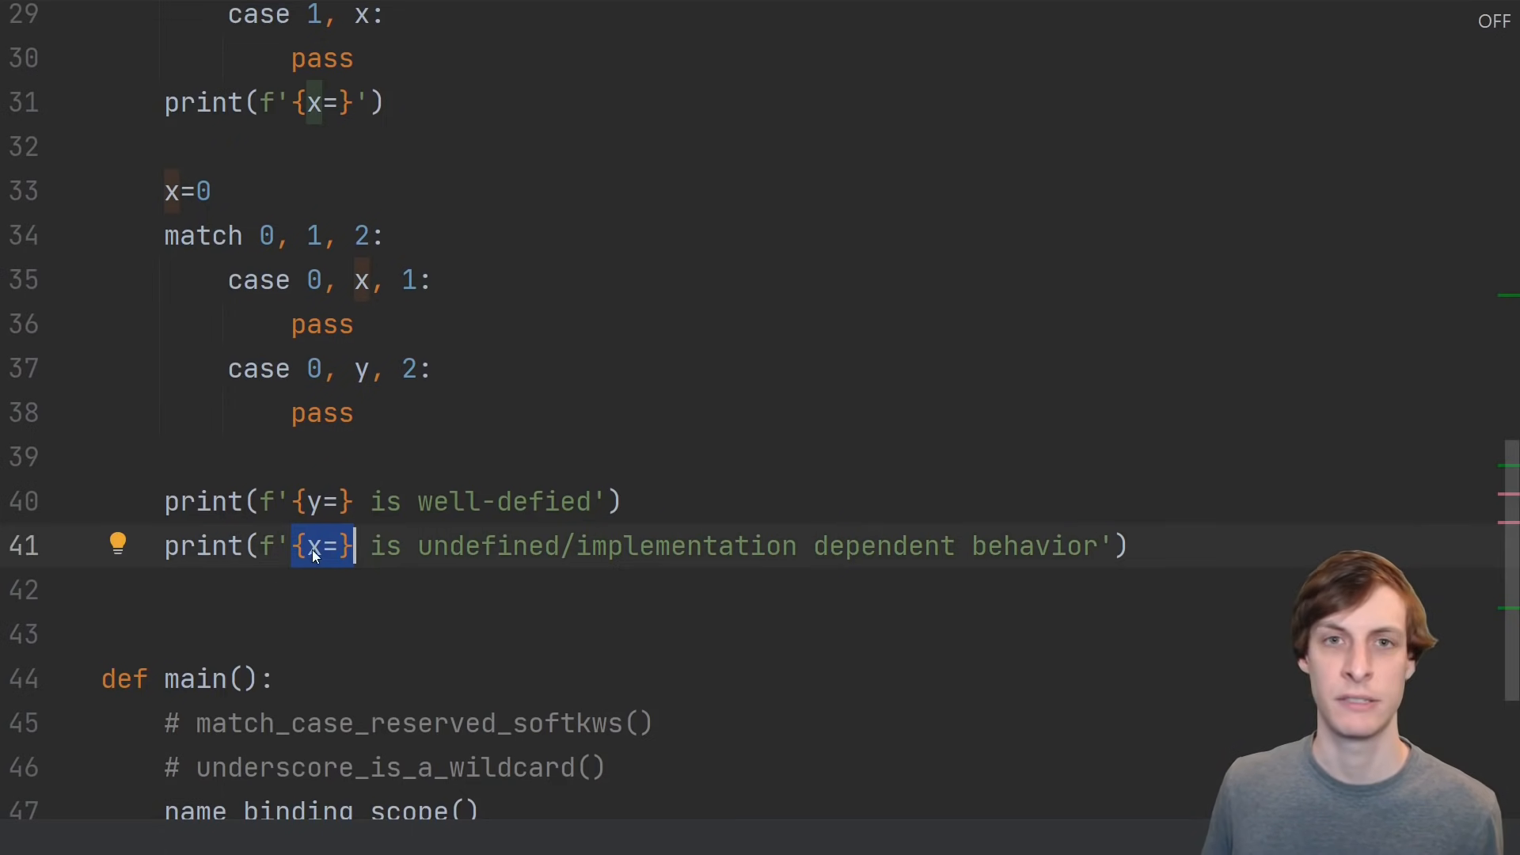
pyautogui.moveTo(323, 554)
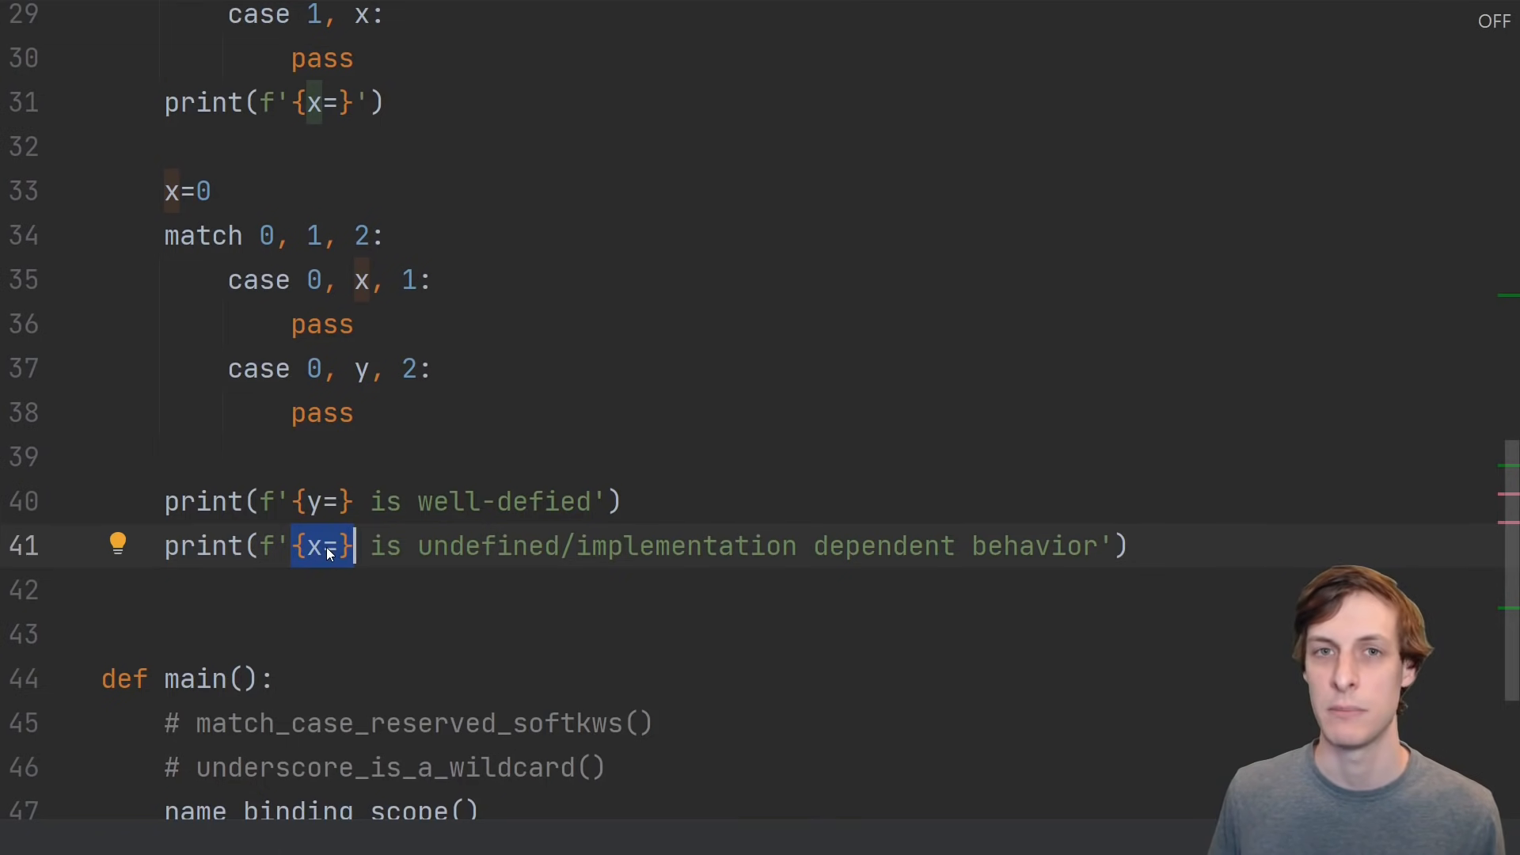
# Scroll through name_binding_already_bound and name_binding_dynamic with its dummy.x case down to class_matching_getattr
pyautogui.scroll(-3)
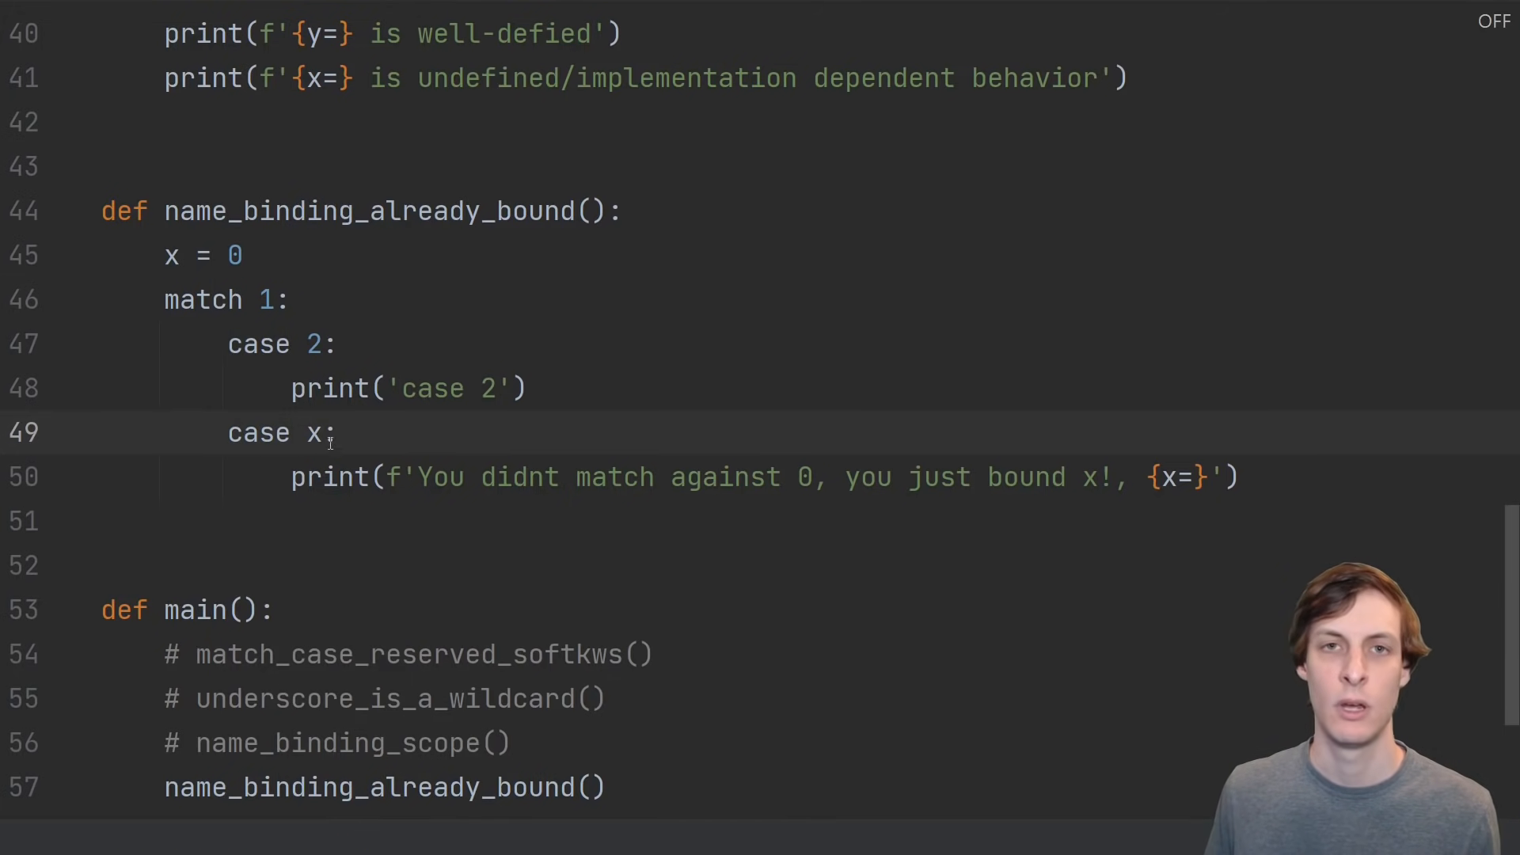
pyautogui.moveTo(255, 287)
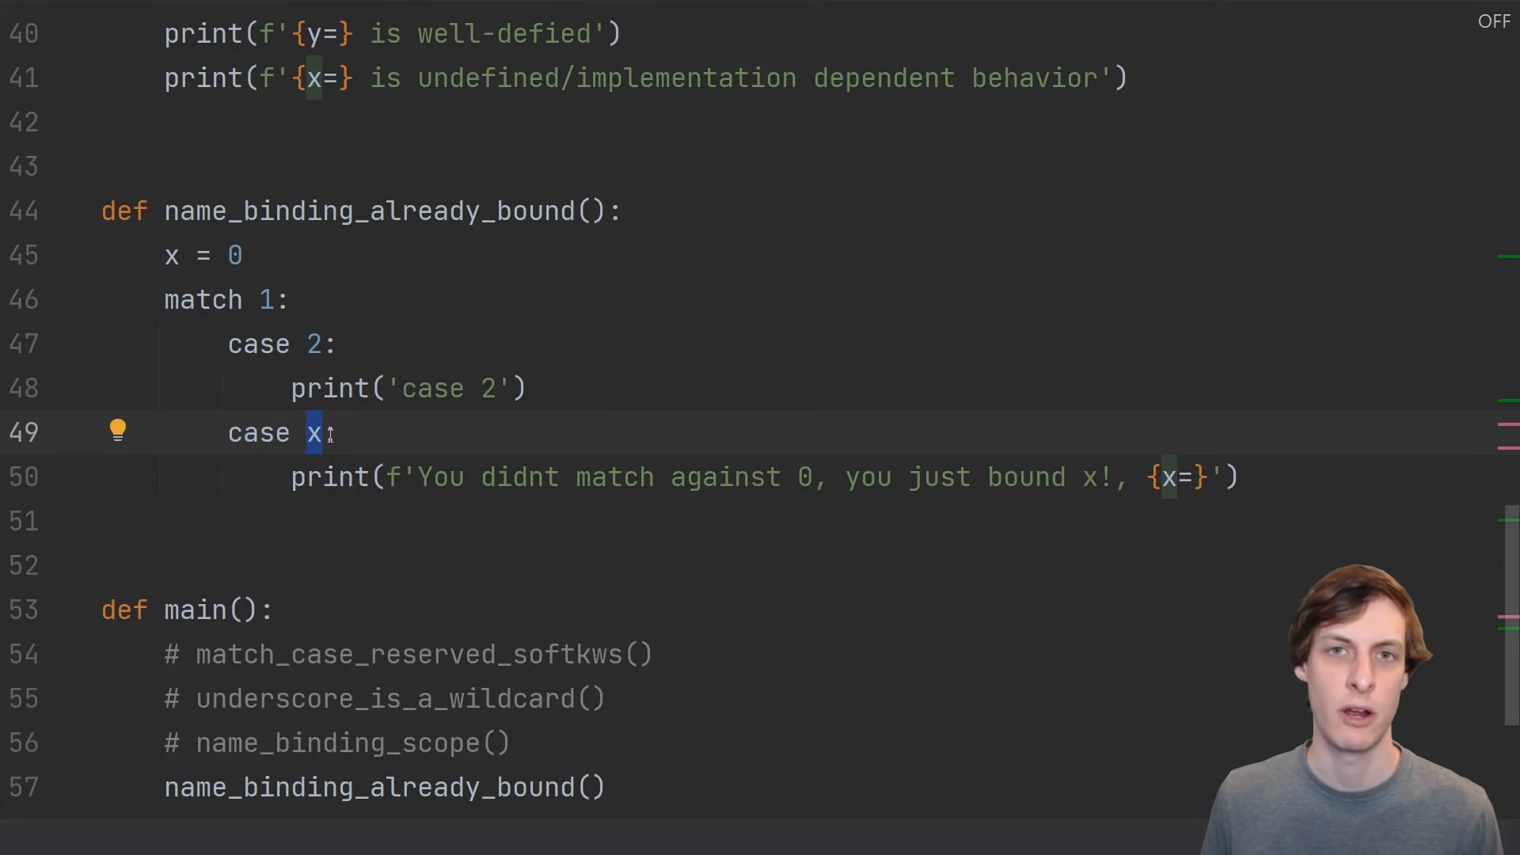
pyautogui.scroll(-3)
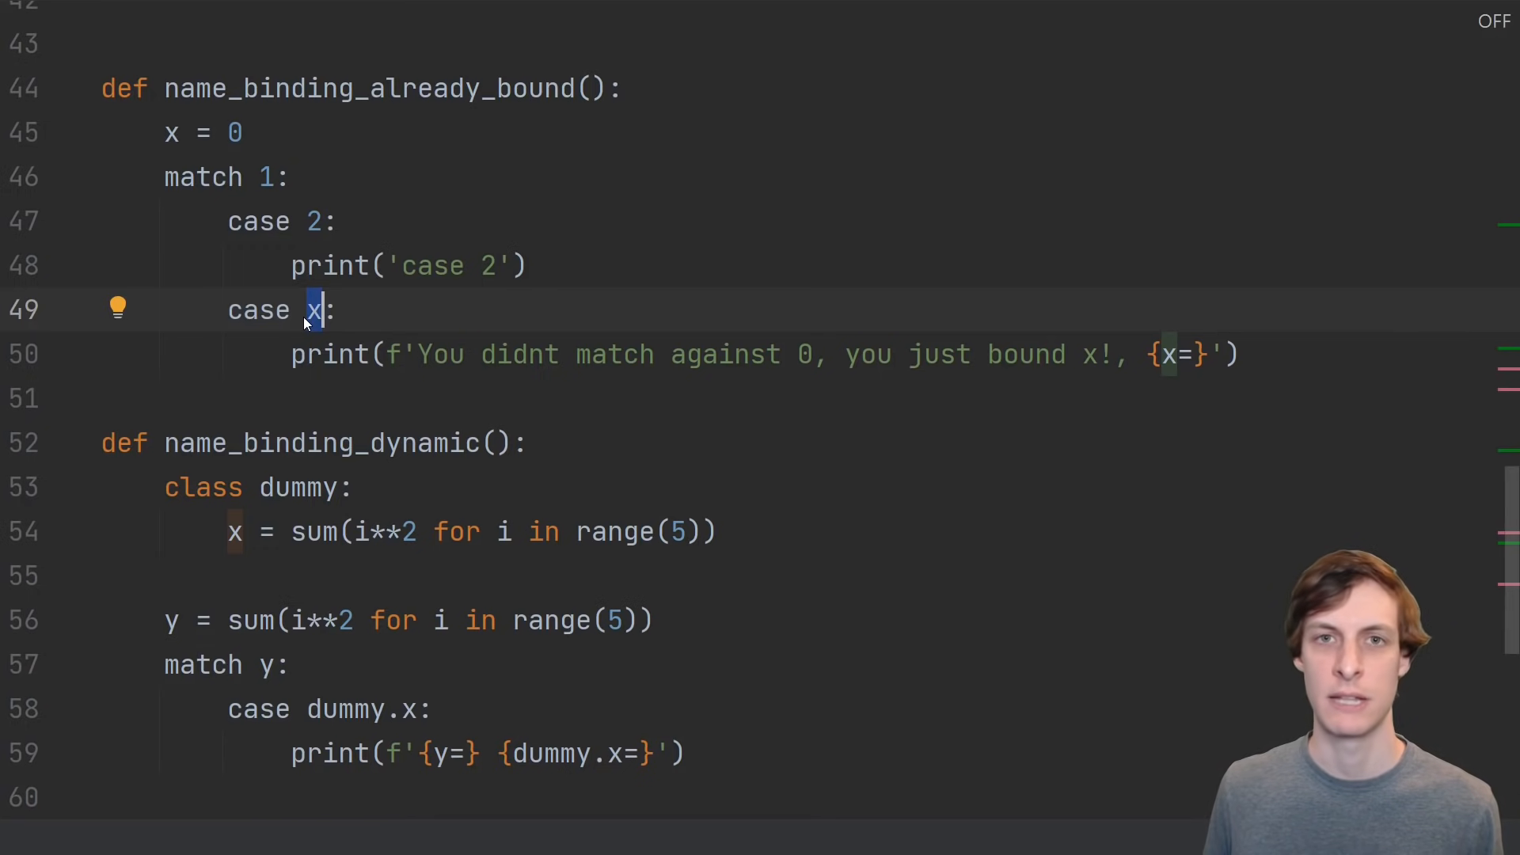
pyautogui.scroll(-3)
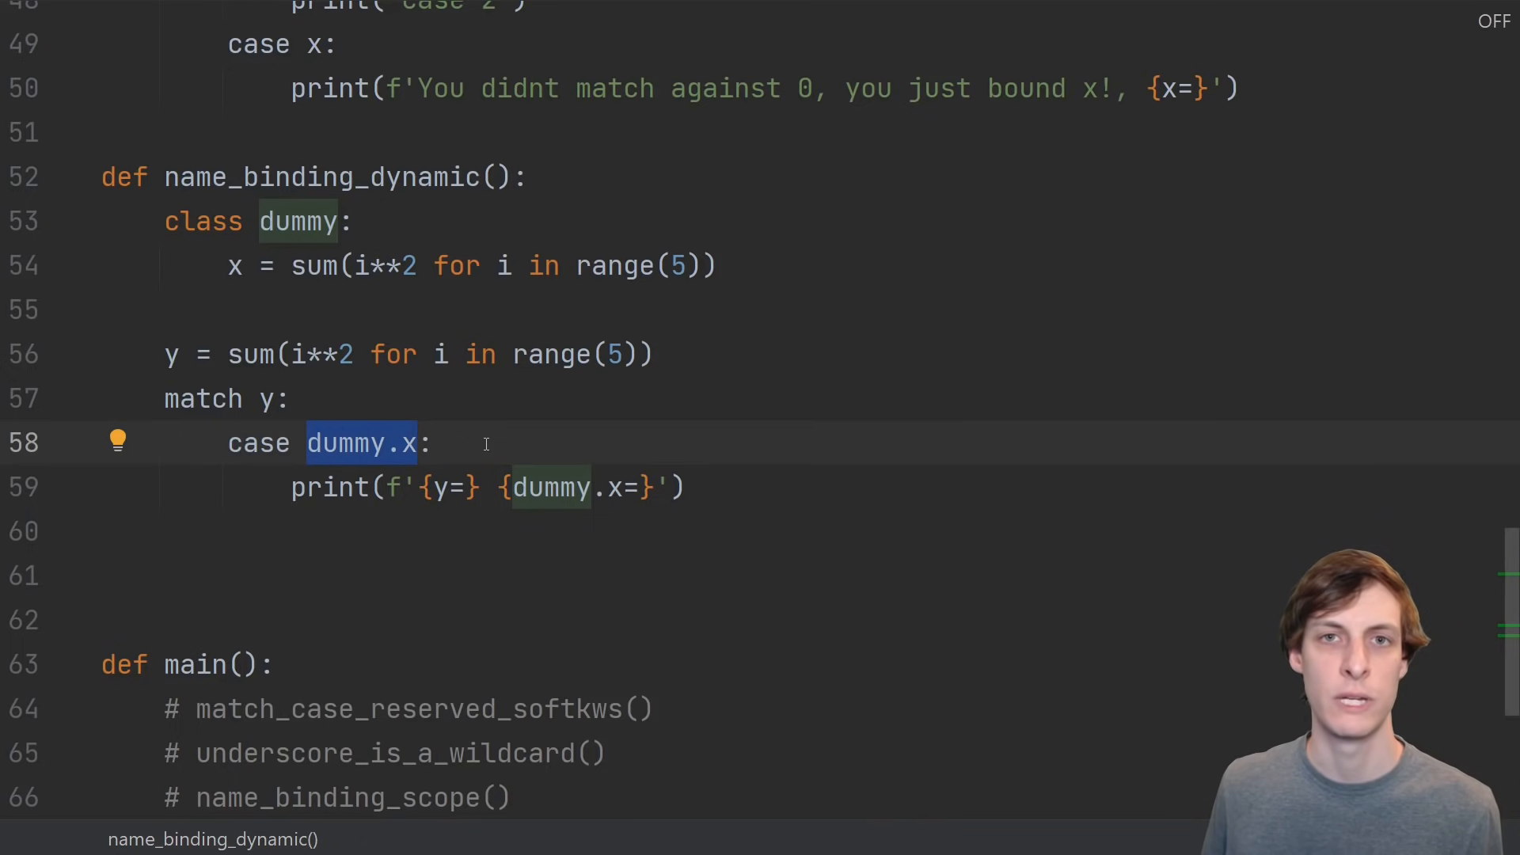
pyautogui.moveTo(382, 443)
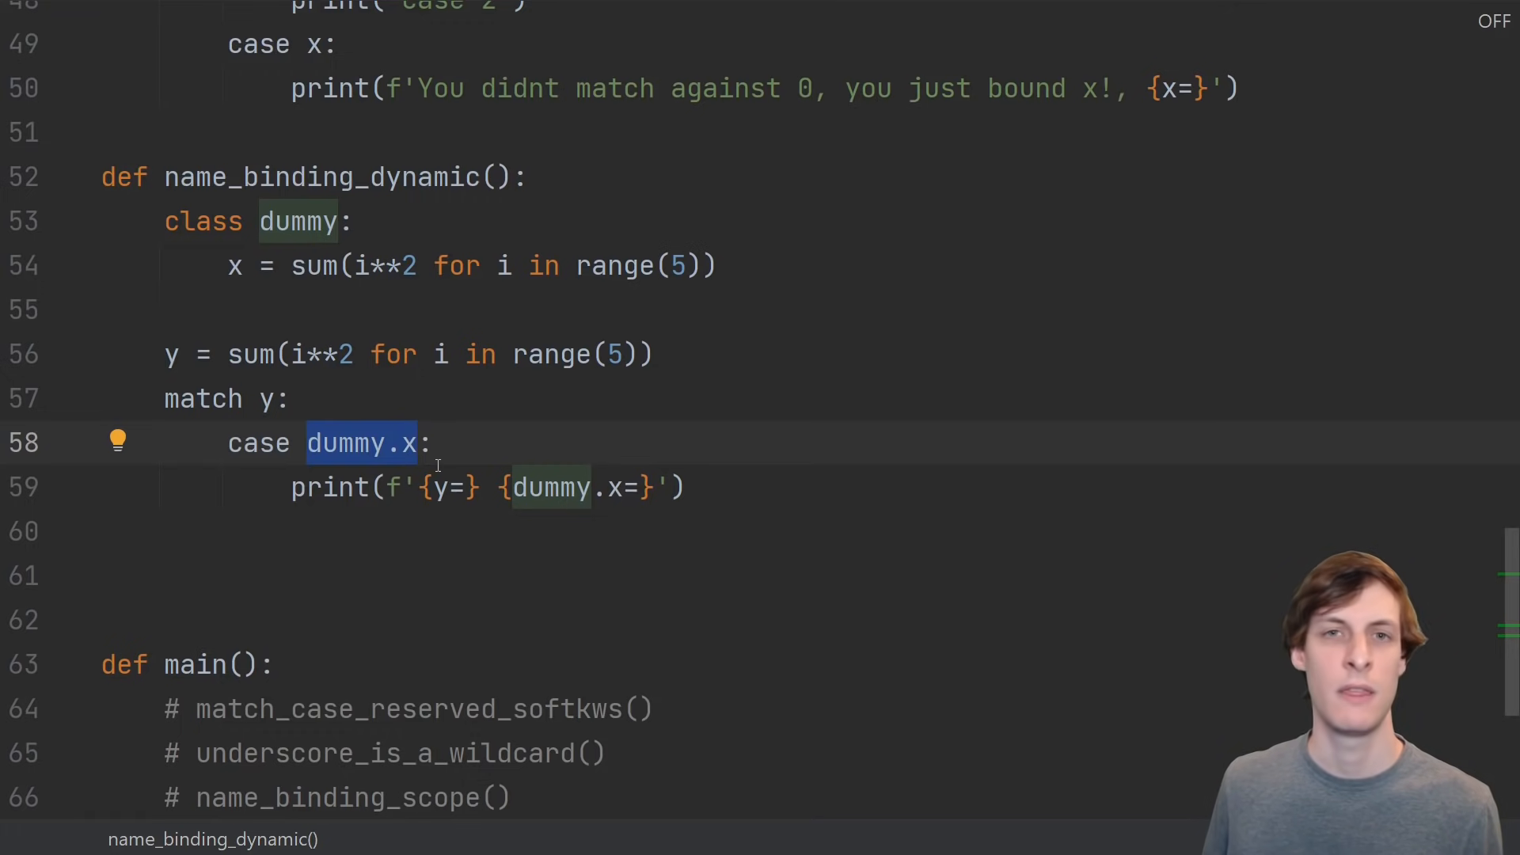
pyautogui.scroll(-3)
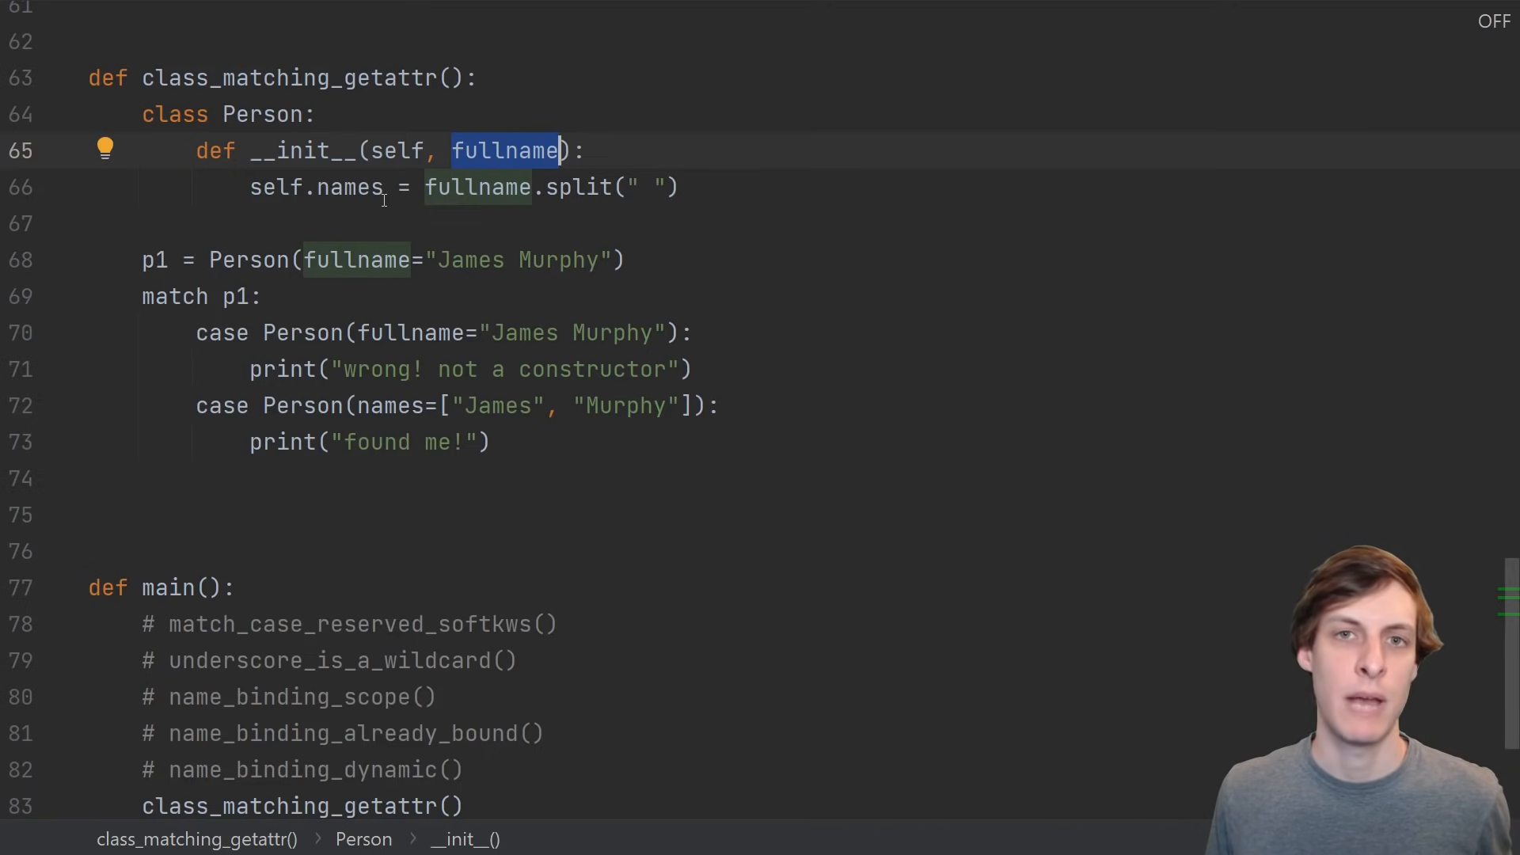
pyautogui.moveTo(516, 163)
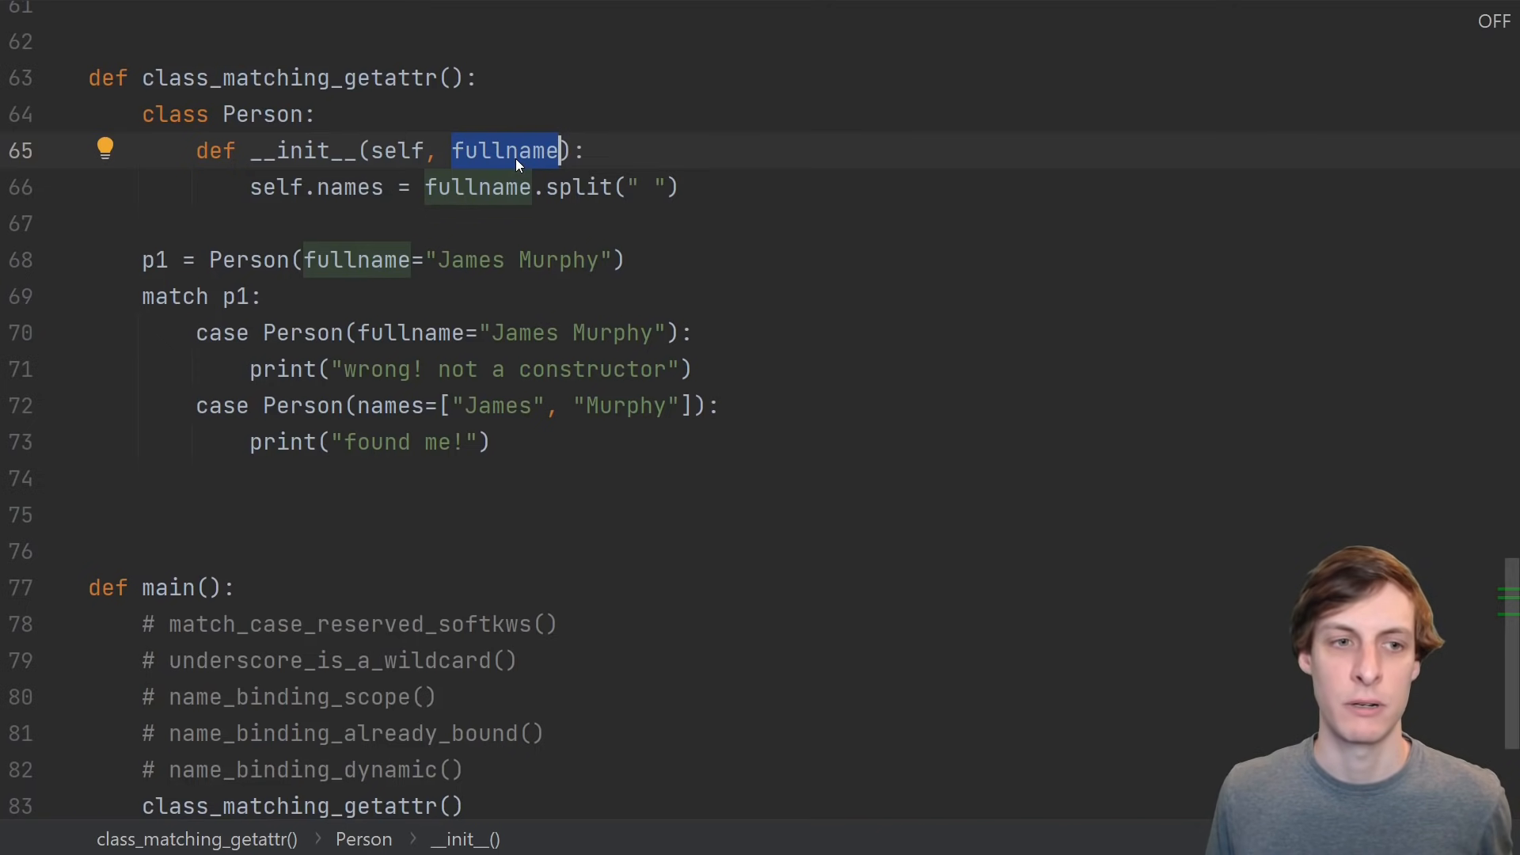
pyautogui.moveTo(366, 201)
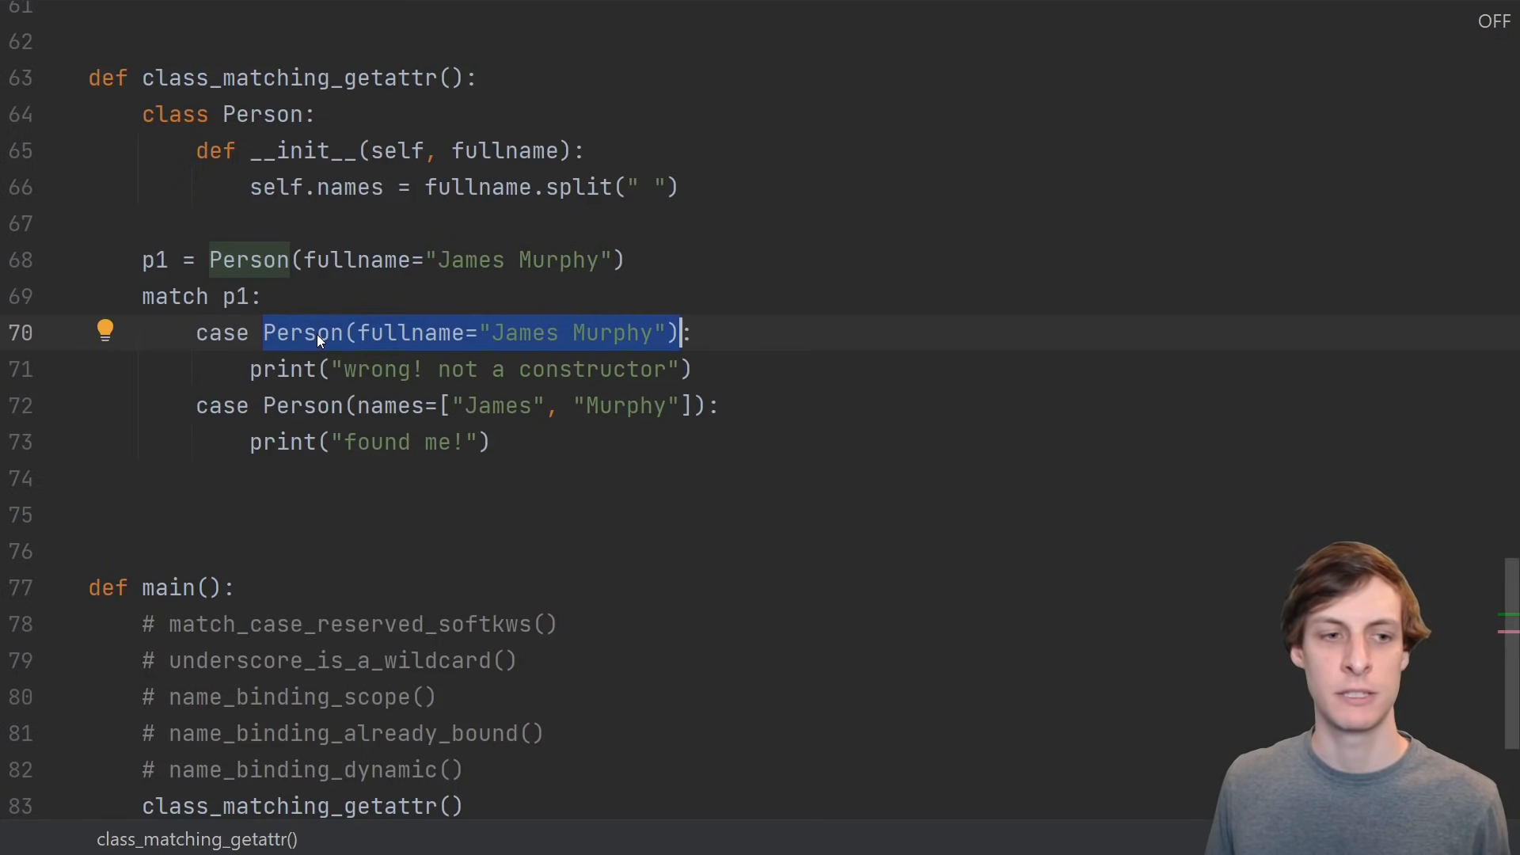
pyautogui.moveTo(301, 338)
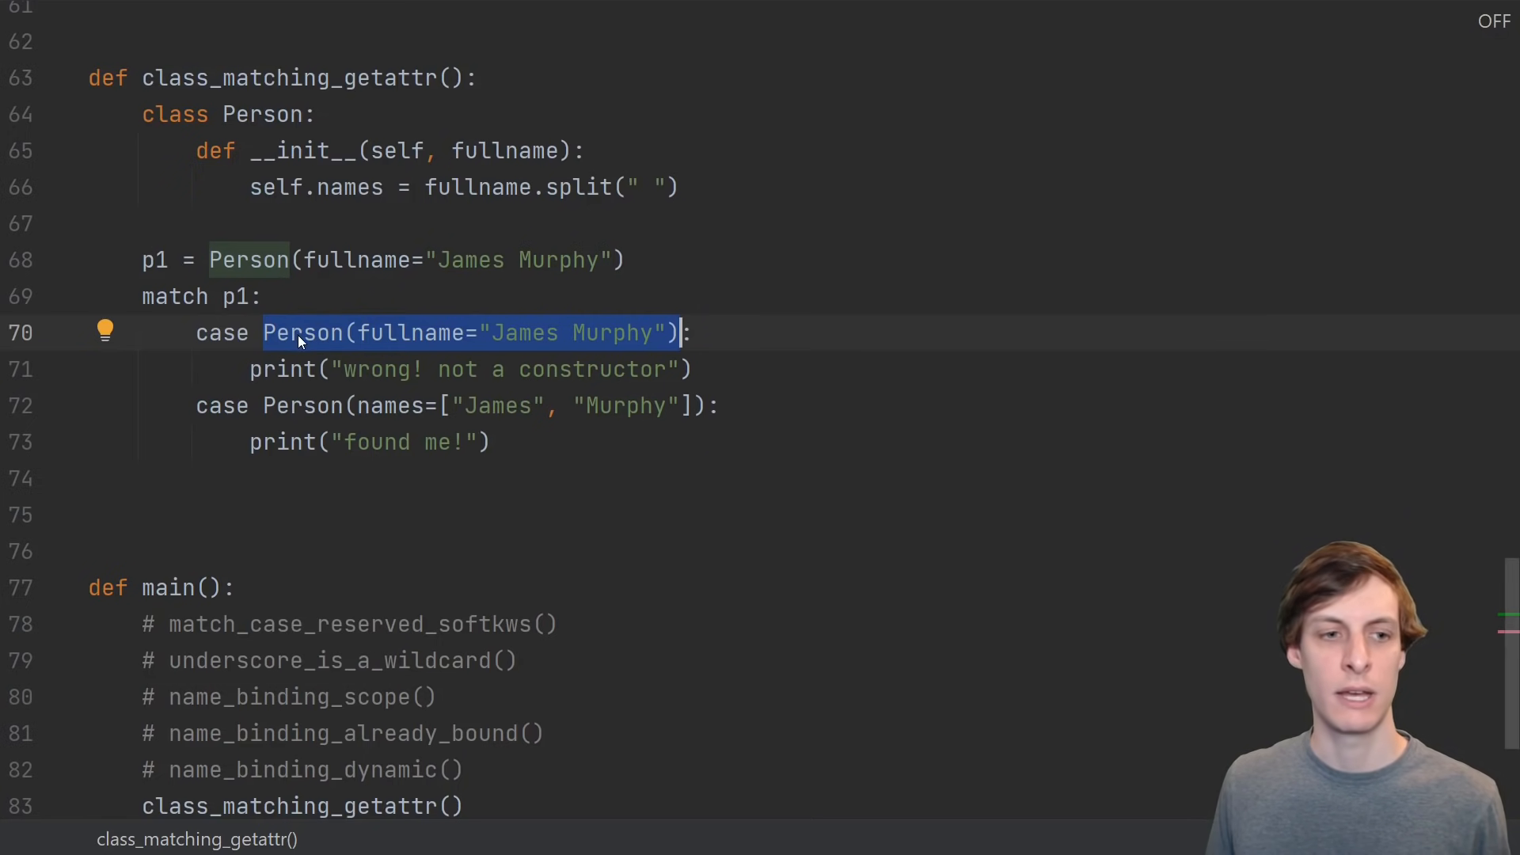
# Review class_matching_getattr, highlighting the line that splits fullname into names
pyautogui.click(302, 333)
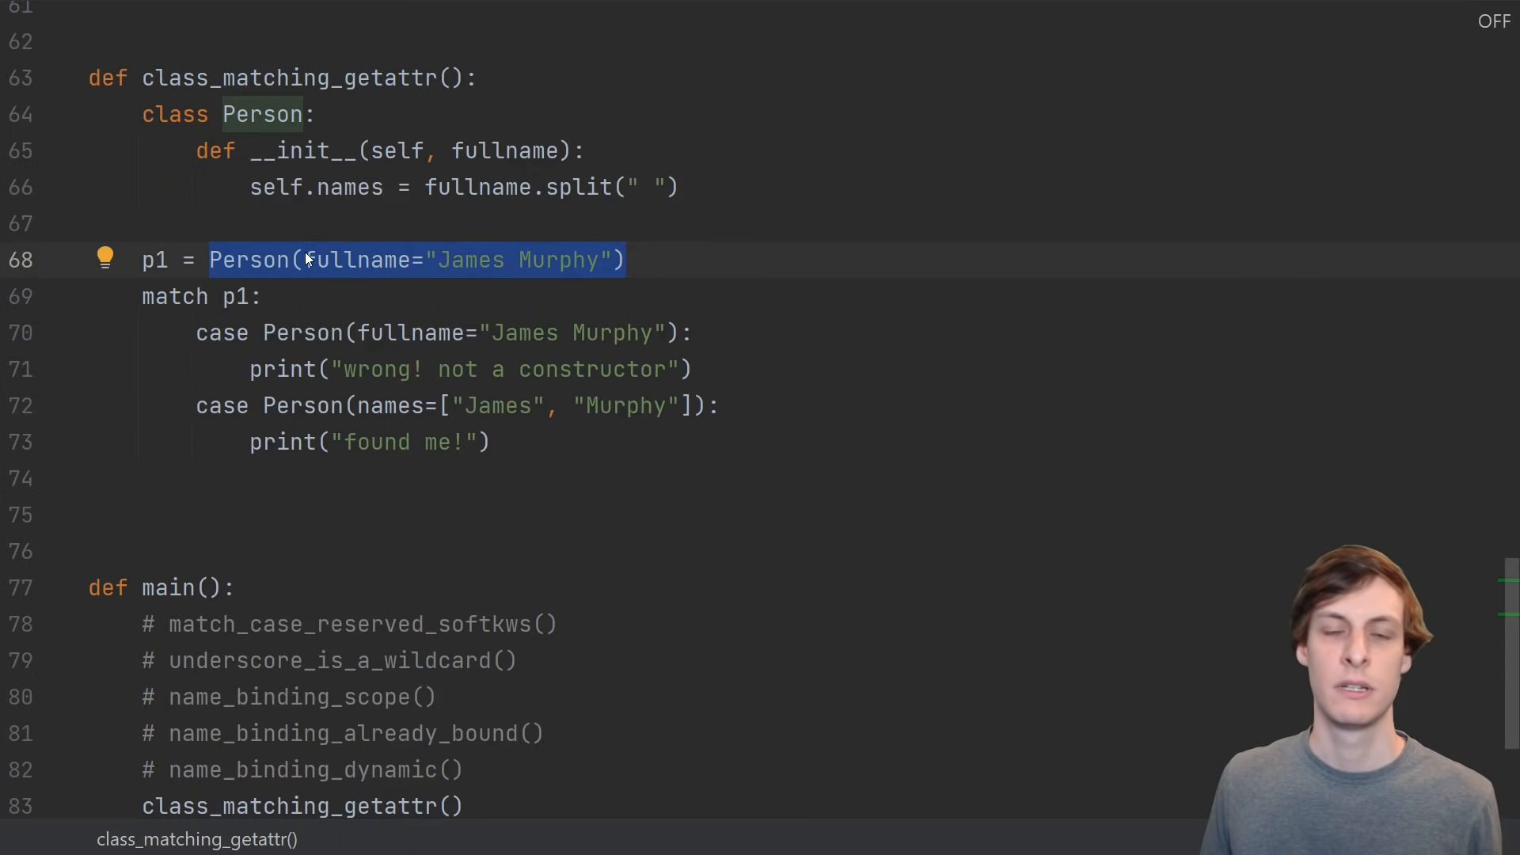
pyautogui.moveTo(364, 269)
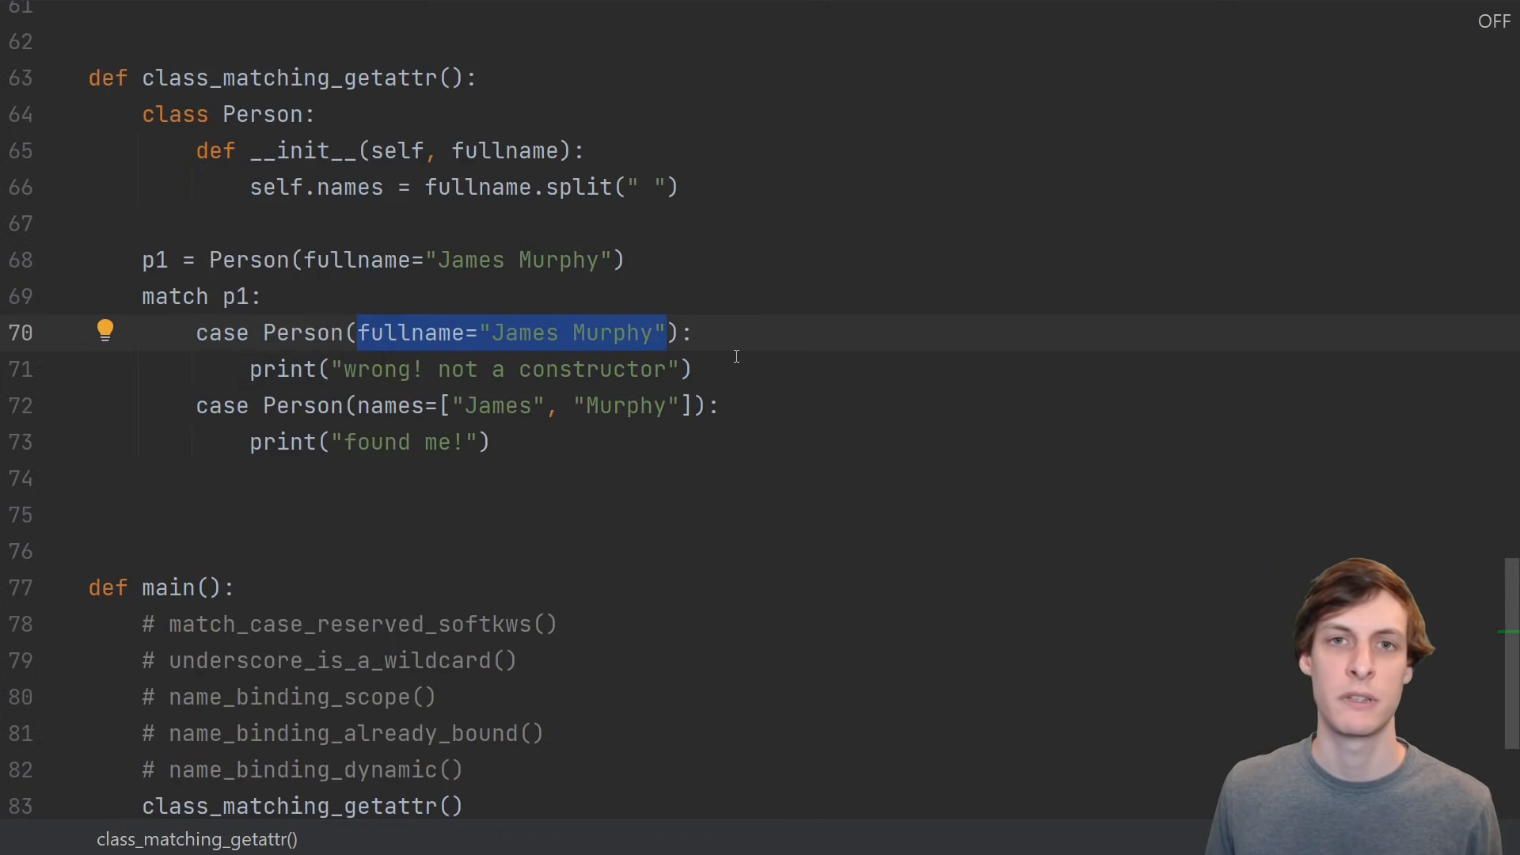
pyautogui.moveTo(347, 390)
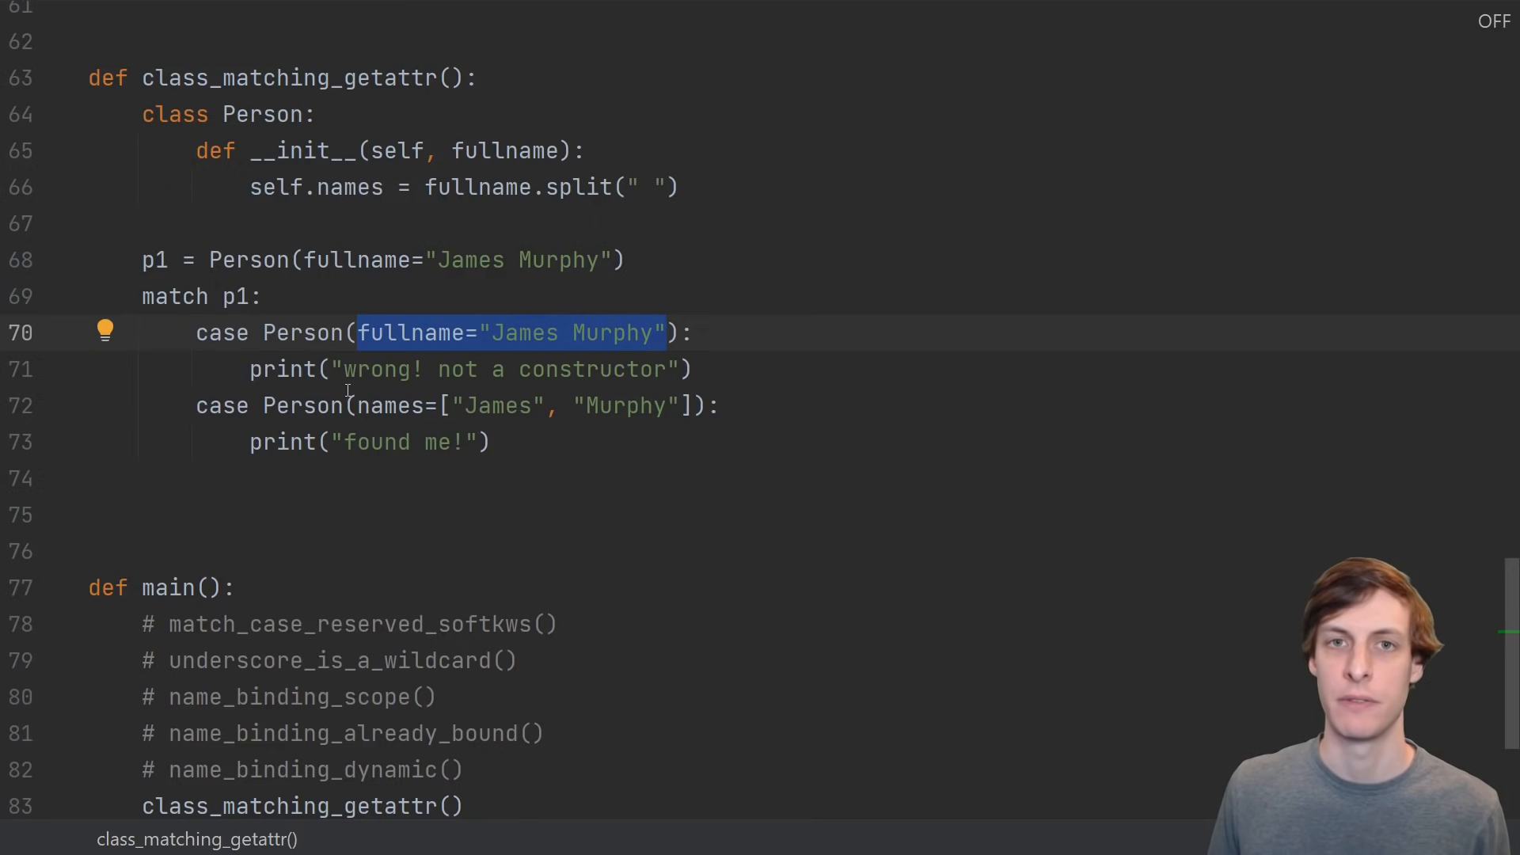
pyautogui.click(466, 187)
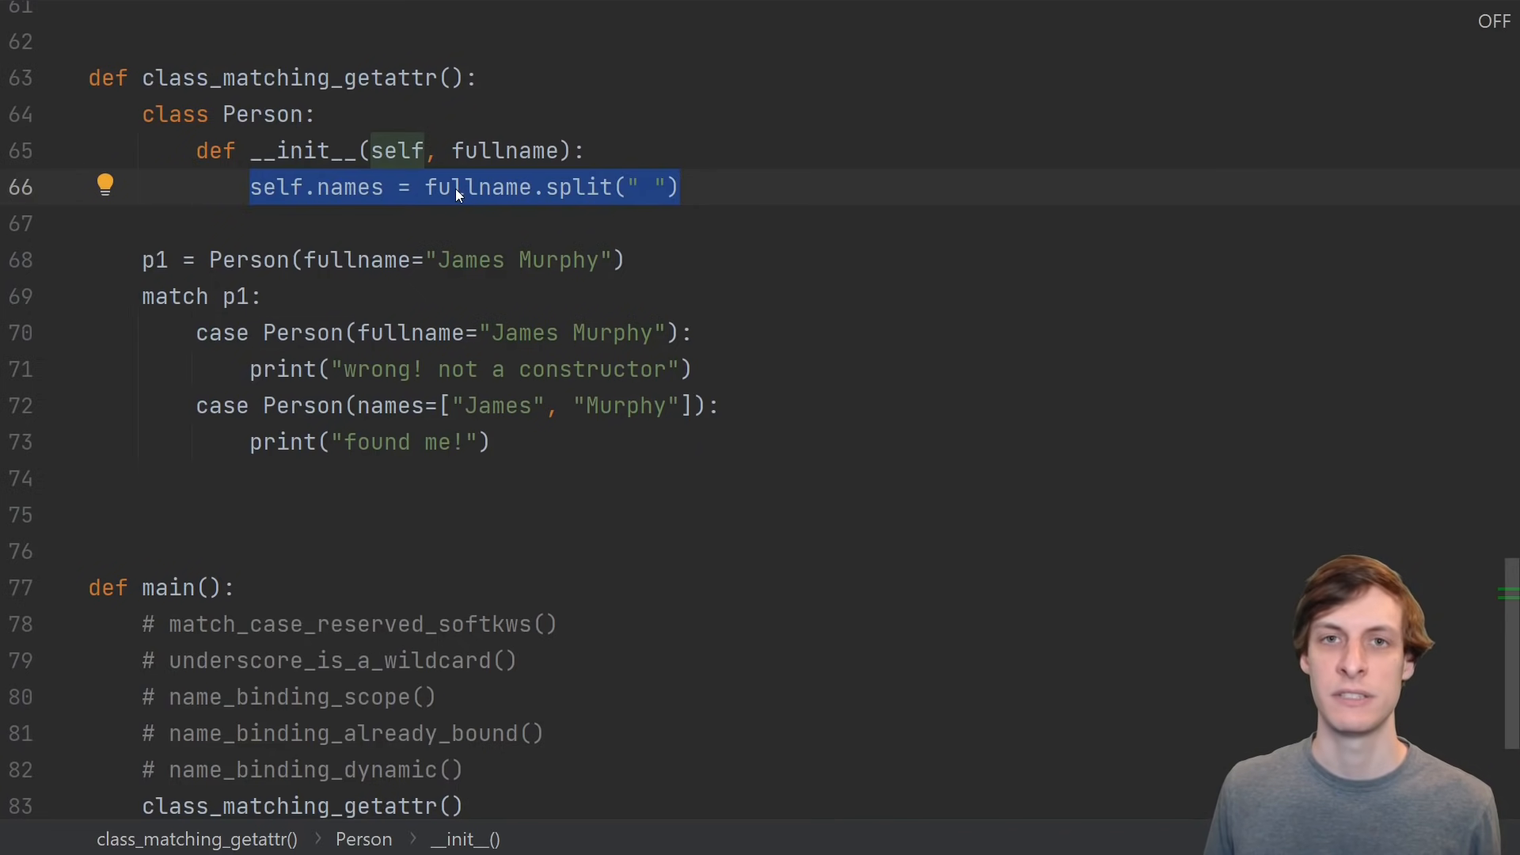
pyautogui.moveTo(468, 187)
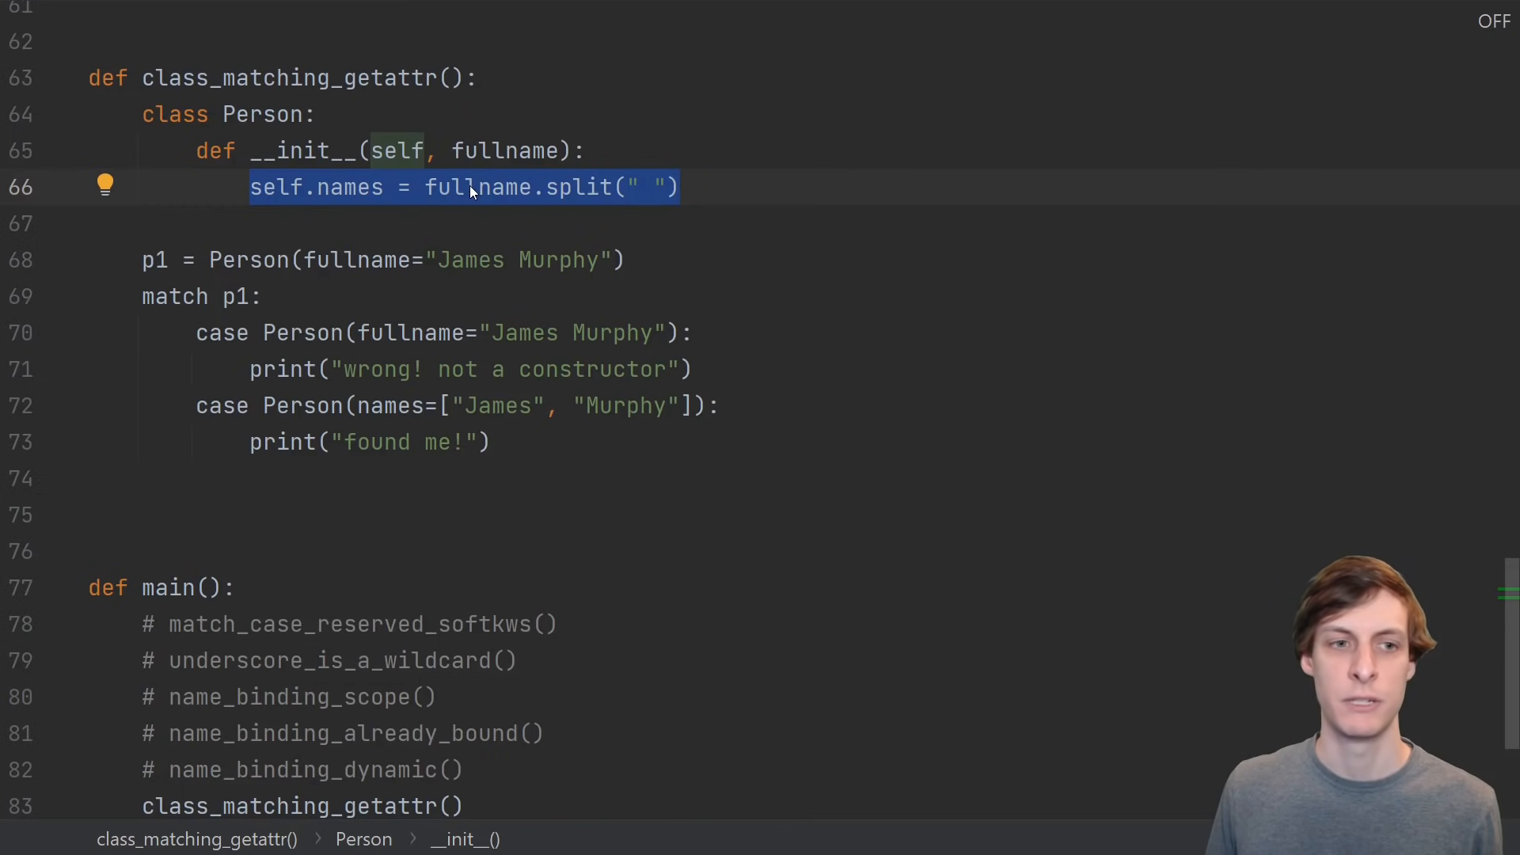
pyautogui.moveTo(365, 193)
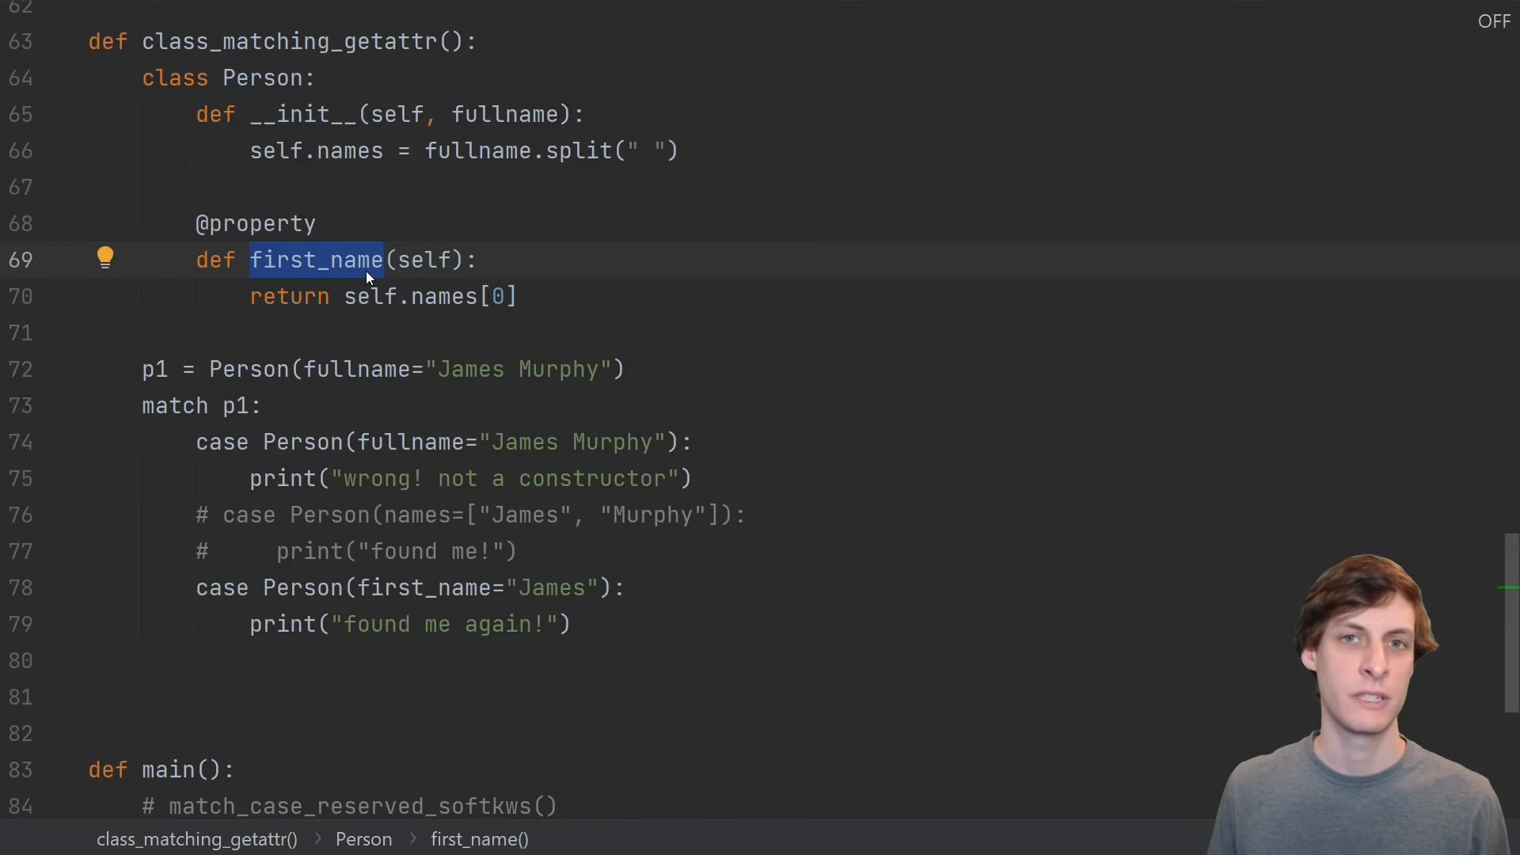
pyautogui.moveTo(275, 282)
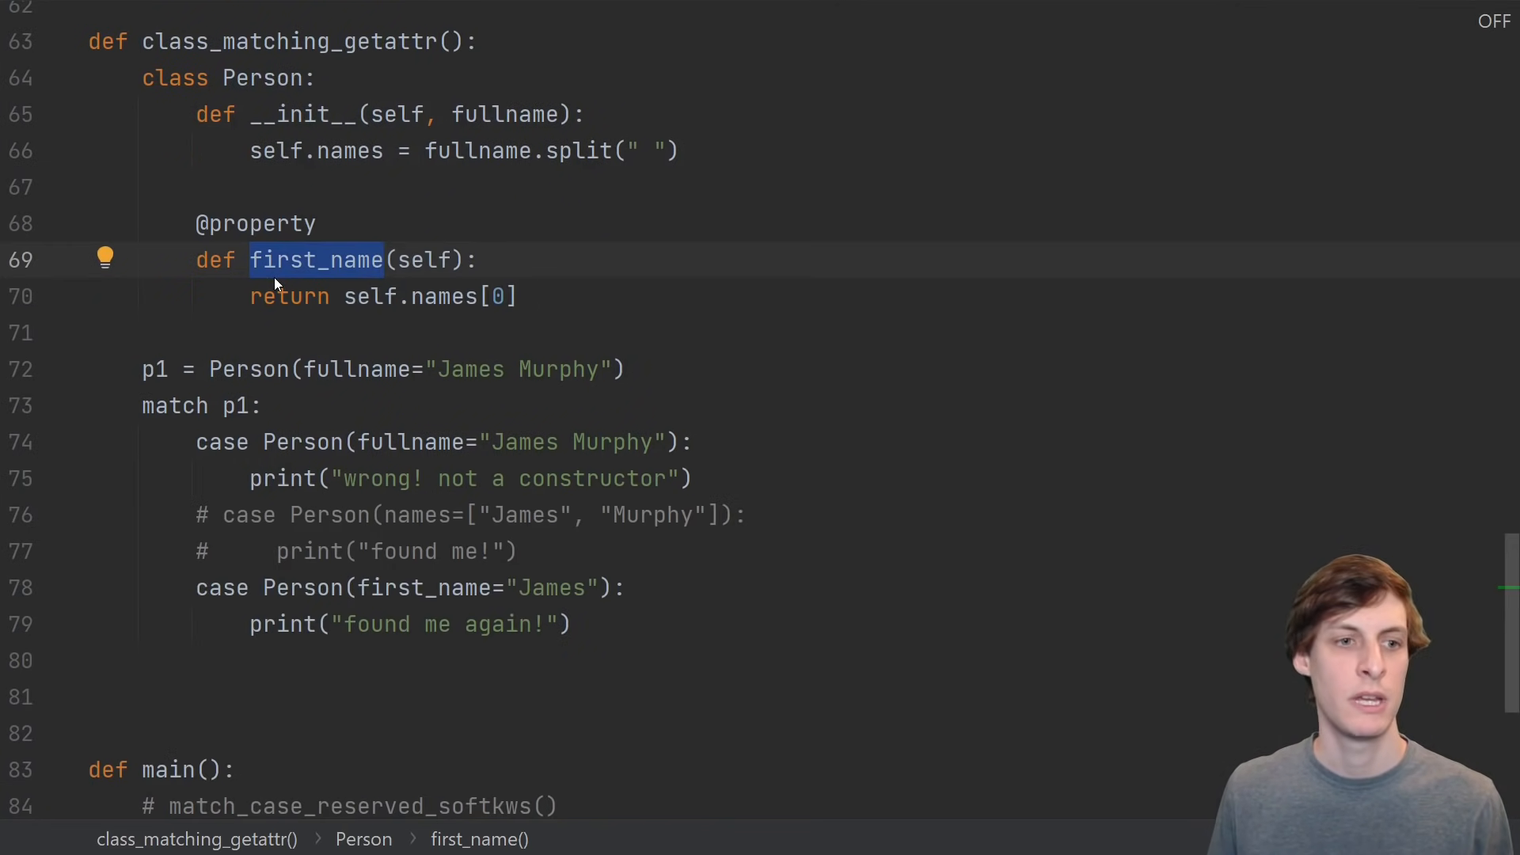
pyautogui.moveTo(369, 599)
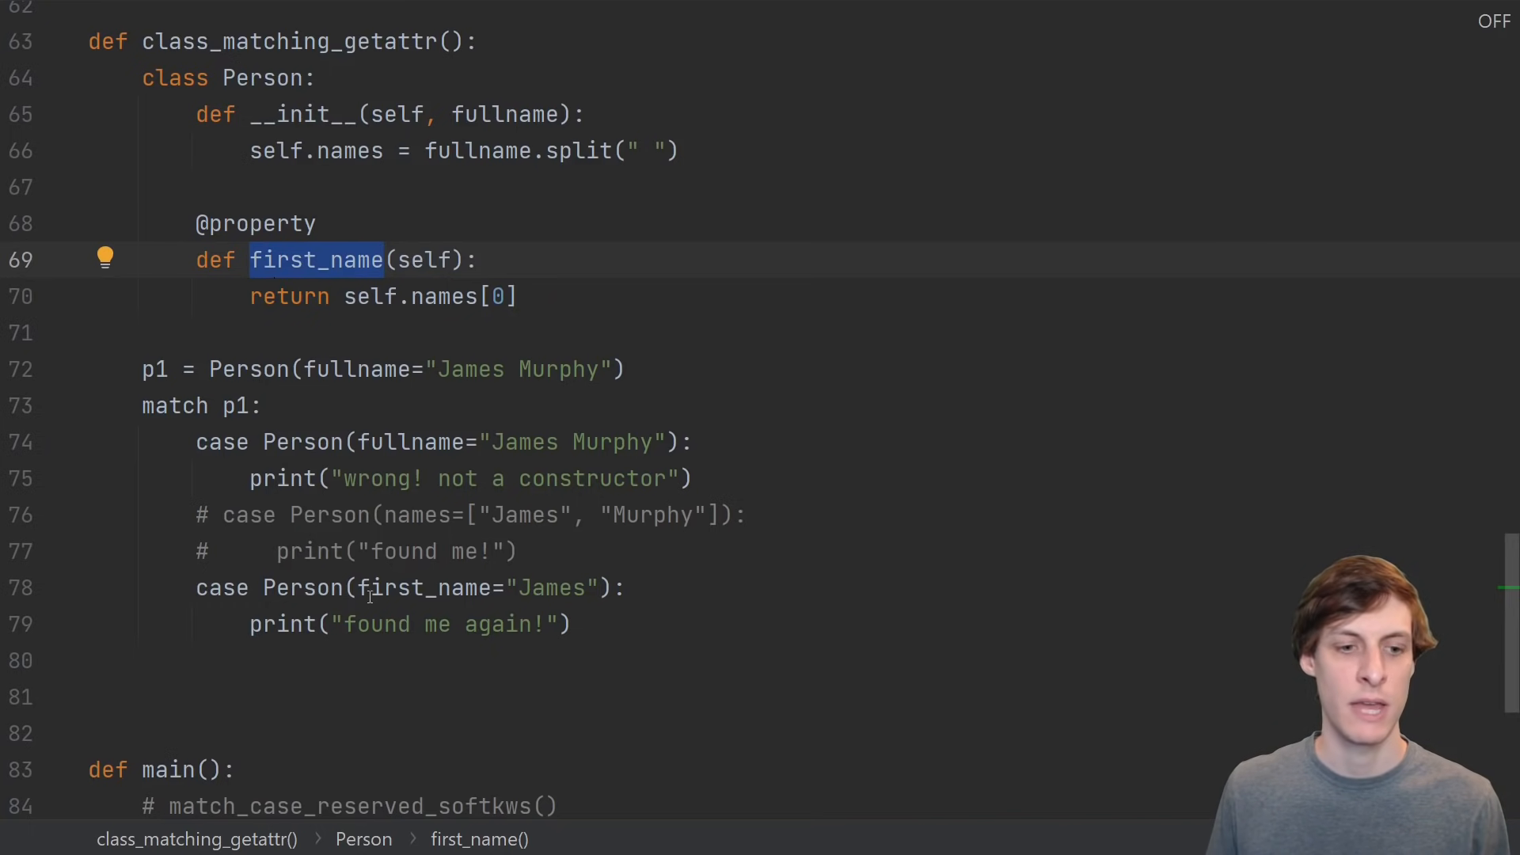
# Select the first_name property code so Person can match on first_name="James"
pyautogui.doubleClick(425, 588)
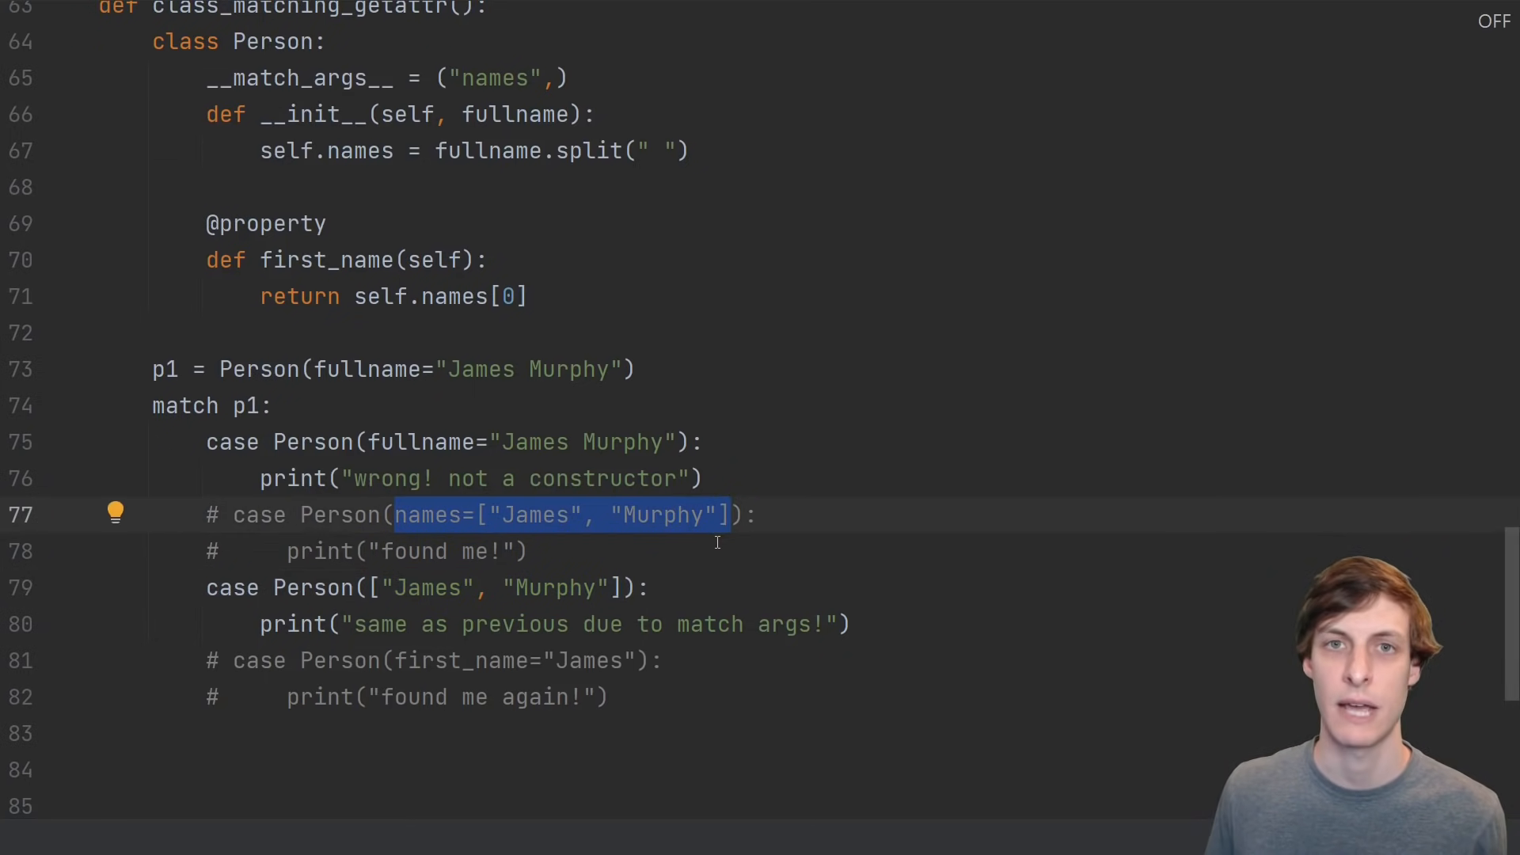
# Scroll to Person's __match_args__ = ("names",) and the positional Person(["James", "Murphy"]) case
pyautogui.scroll(-3)
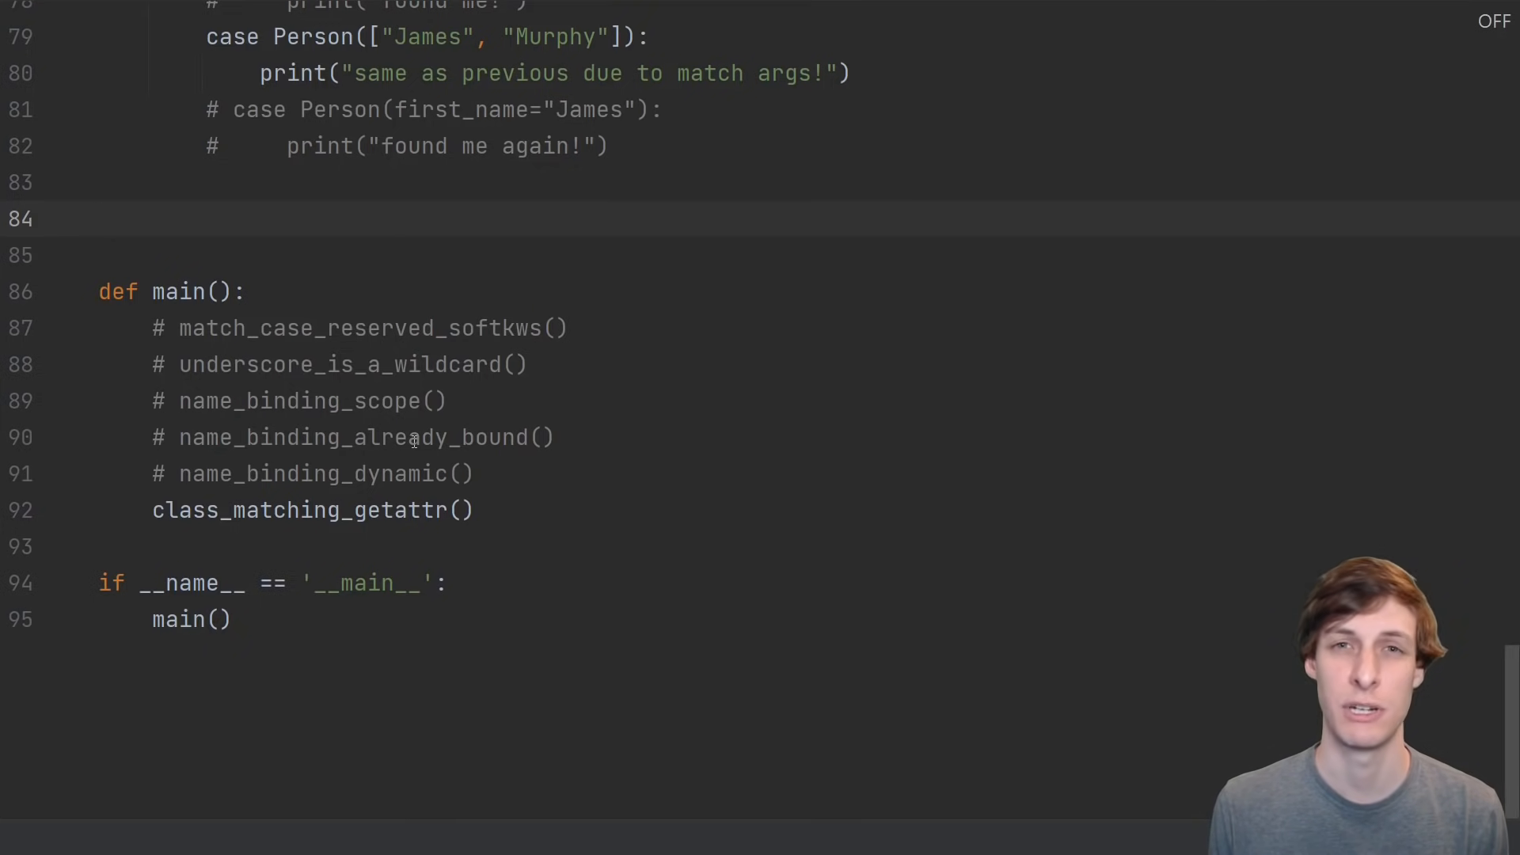
pyautogui.click(100, 218)
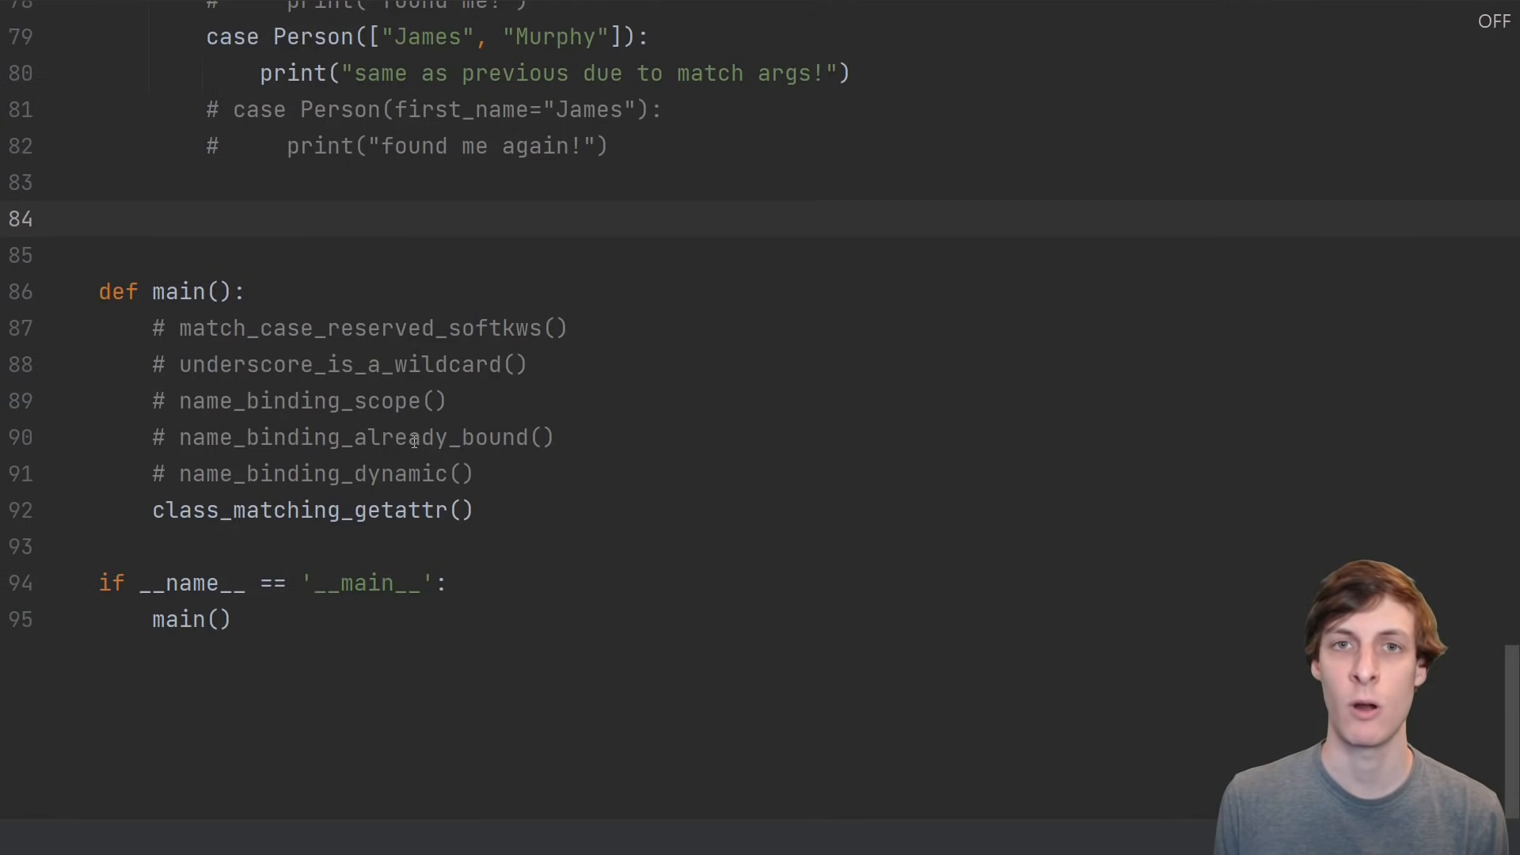
pyautogui.click(100, 219)
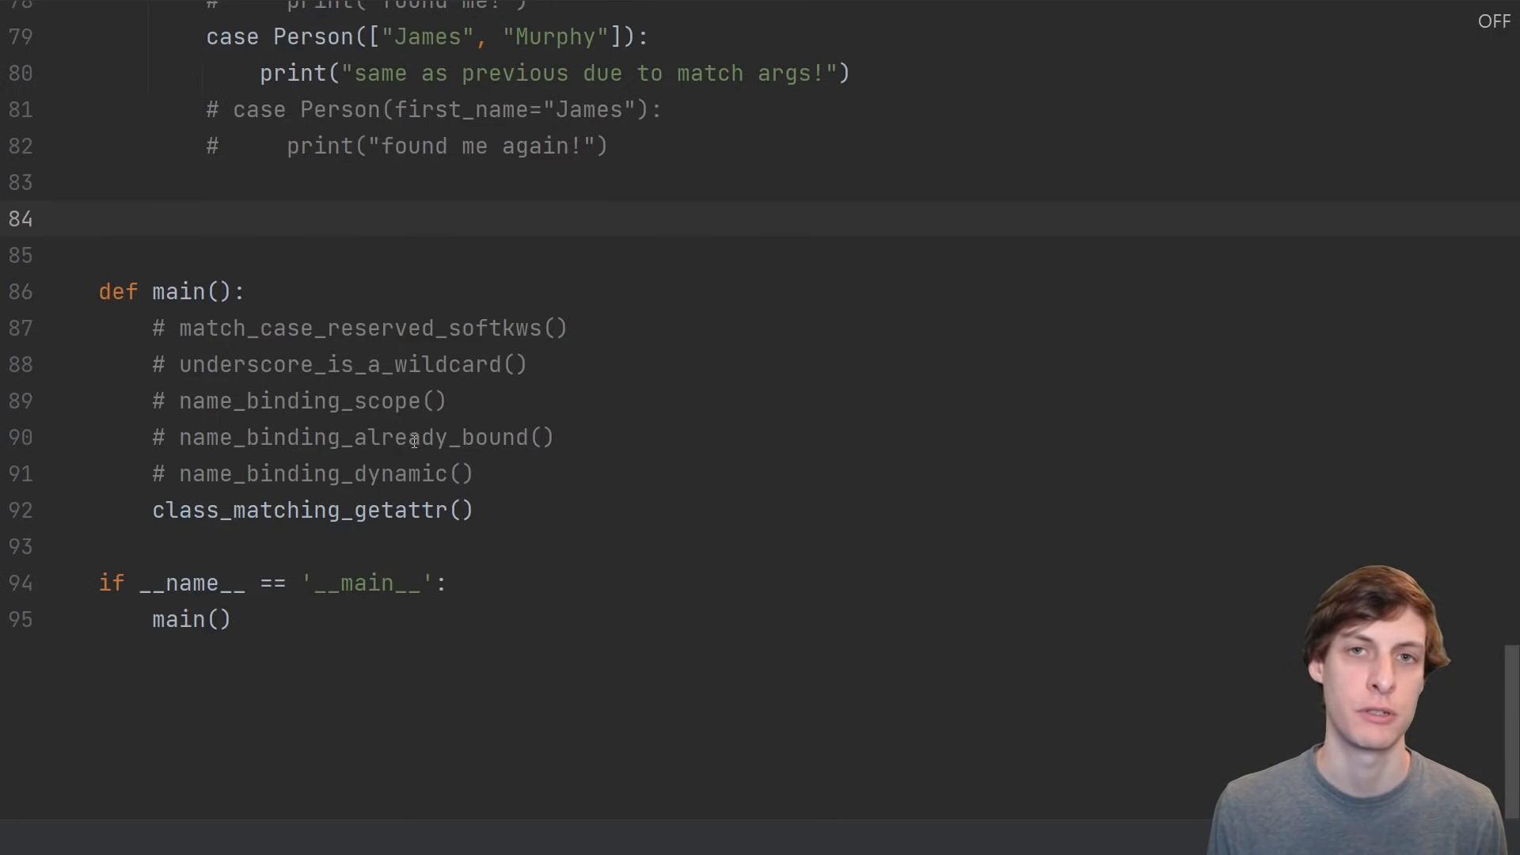
pyautogui.click(100, 219)
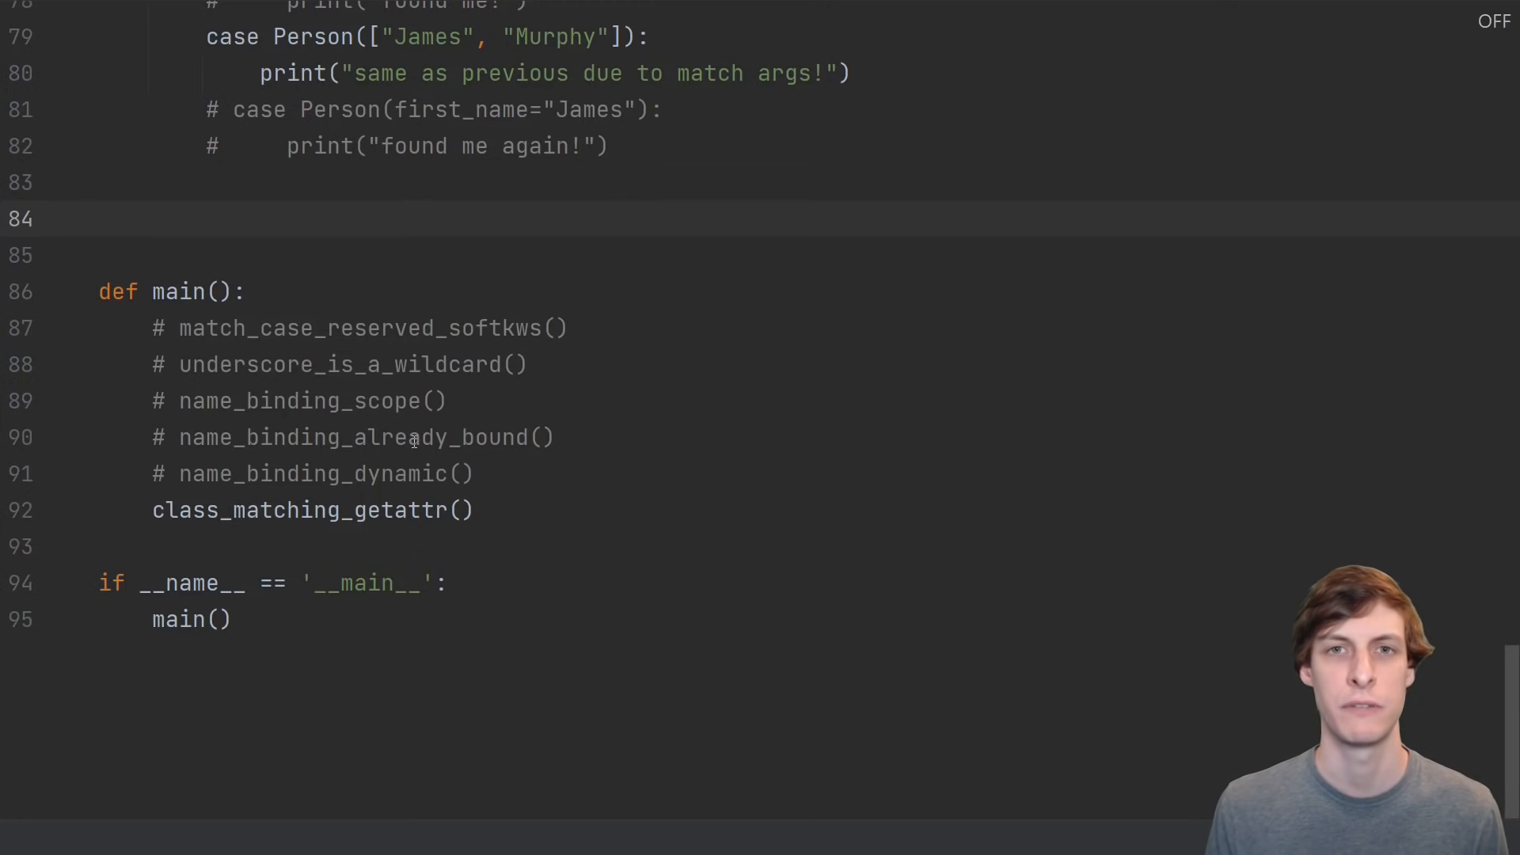
pyautogui.click(98, 218)
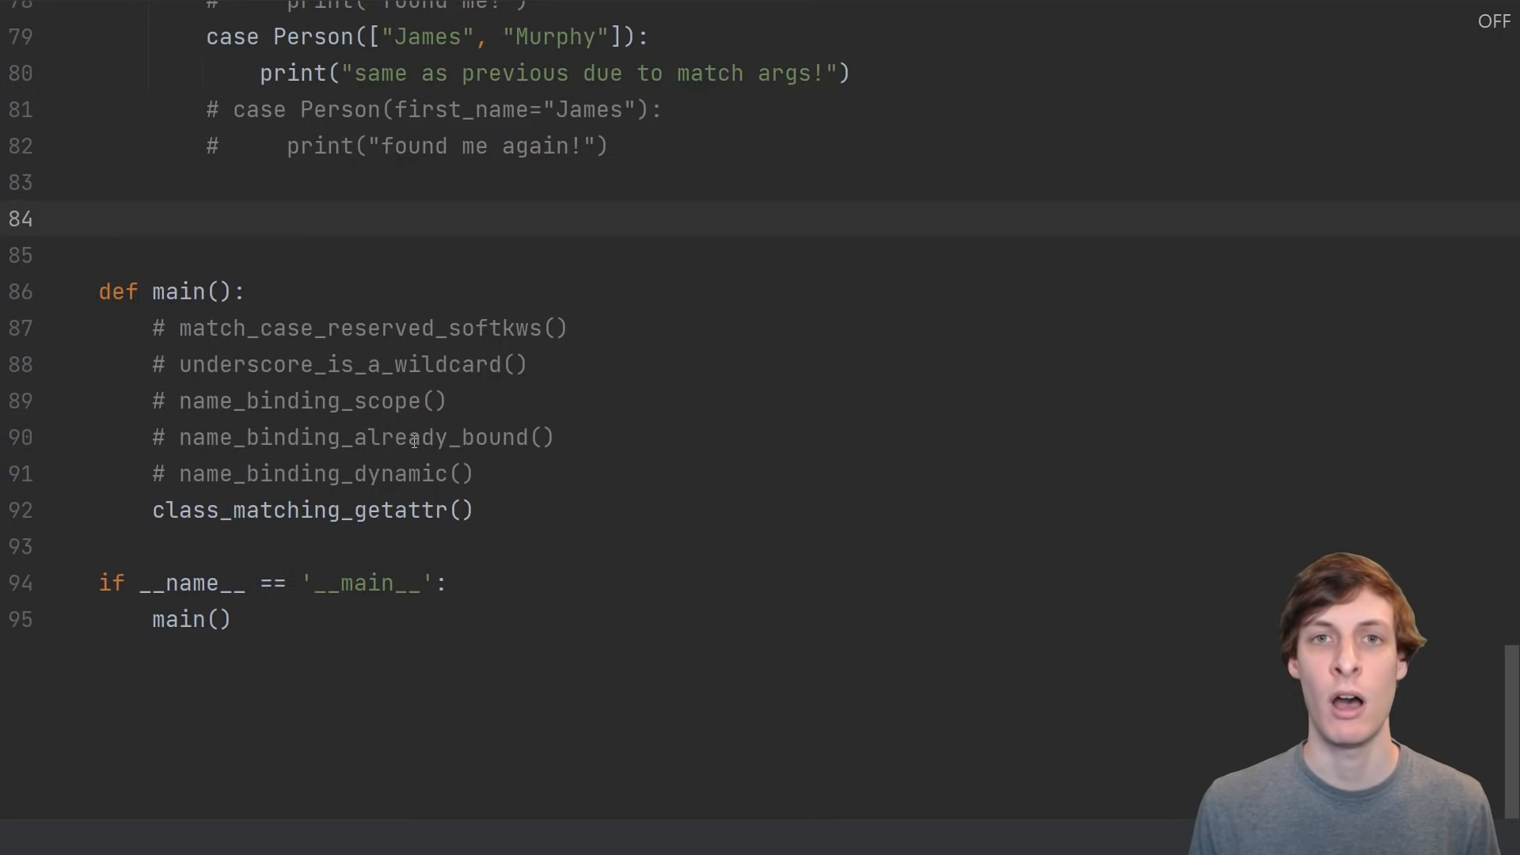
pyautogui.click(100, 219)
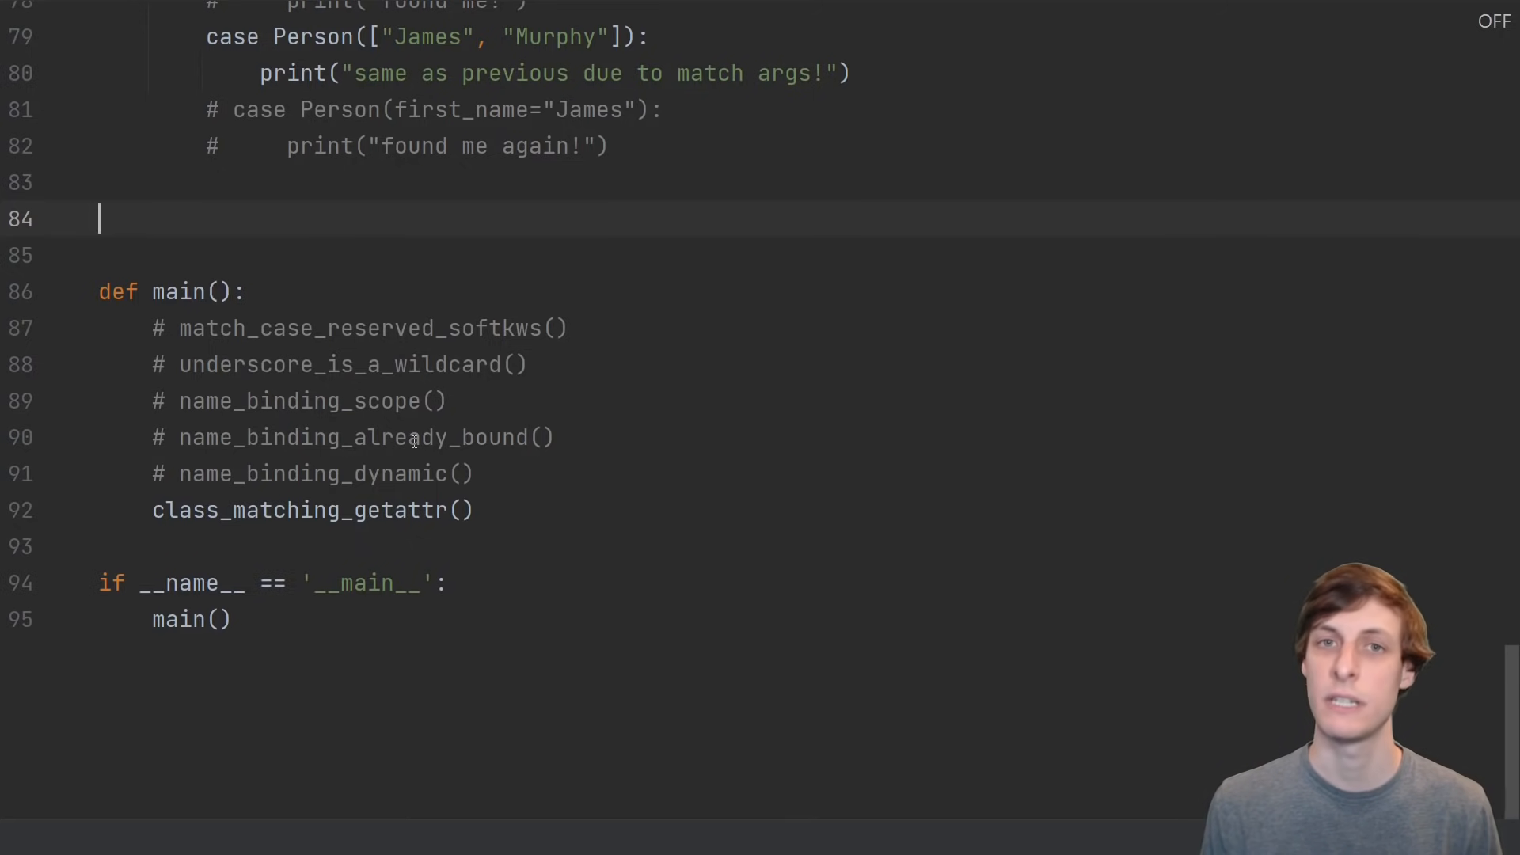